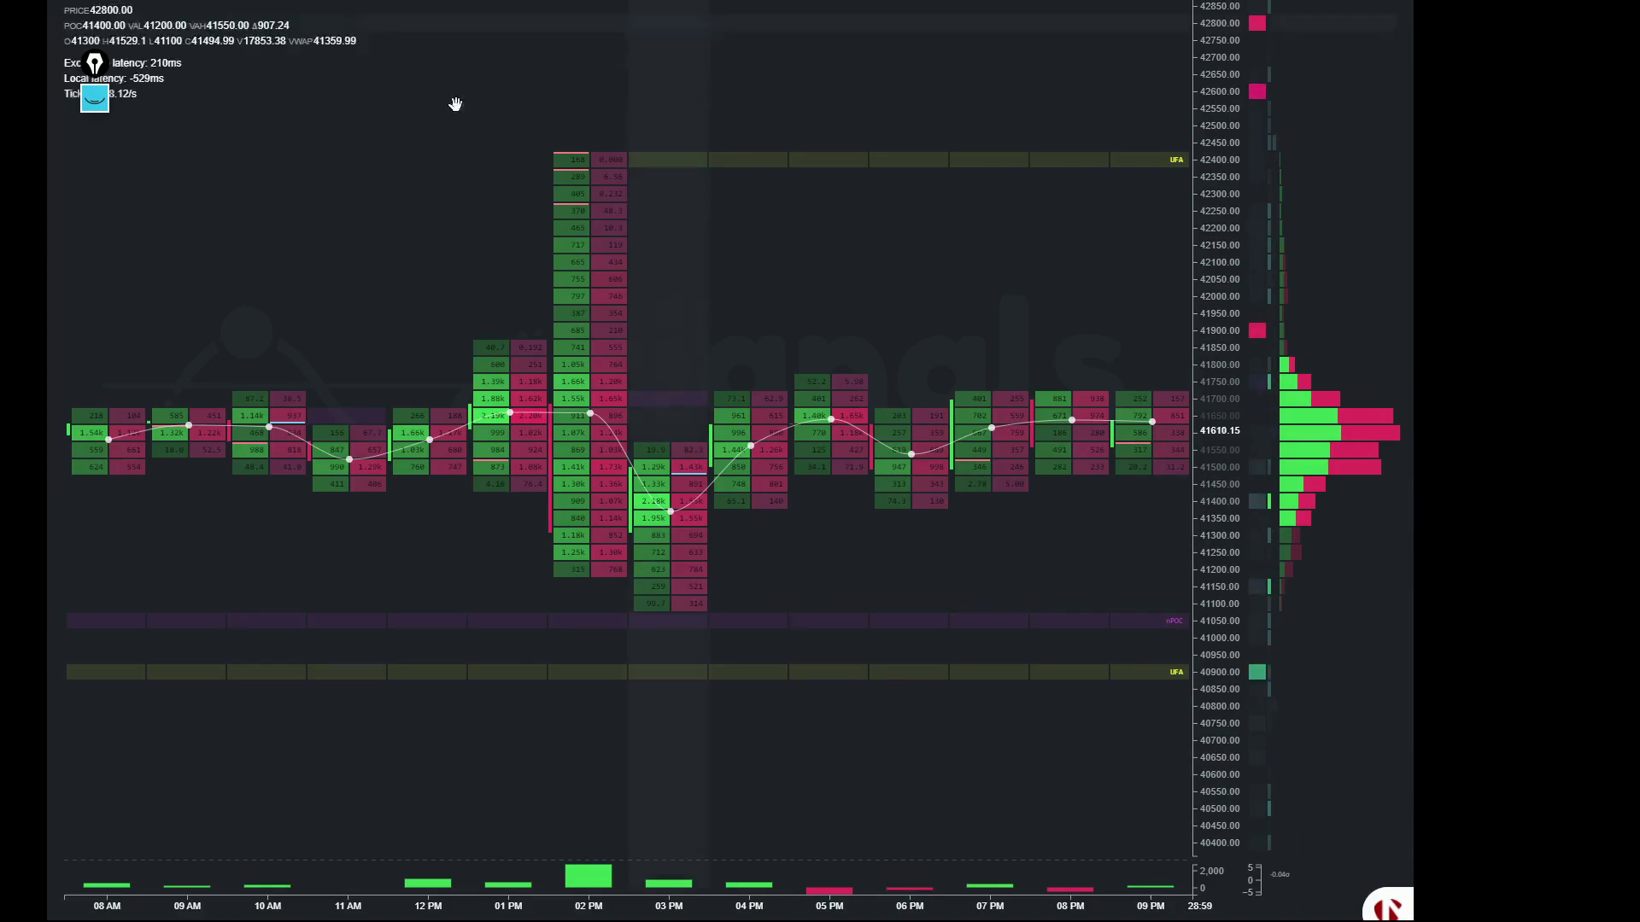
Step: Expand the drawing toolbar from the pen icon over the BTCUSDT footprint chart
click(94, 63)
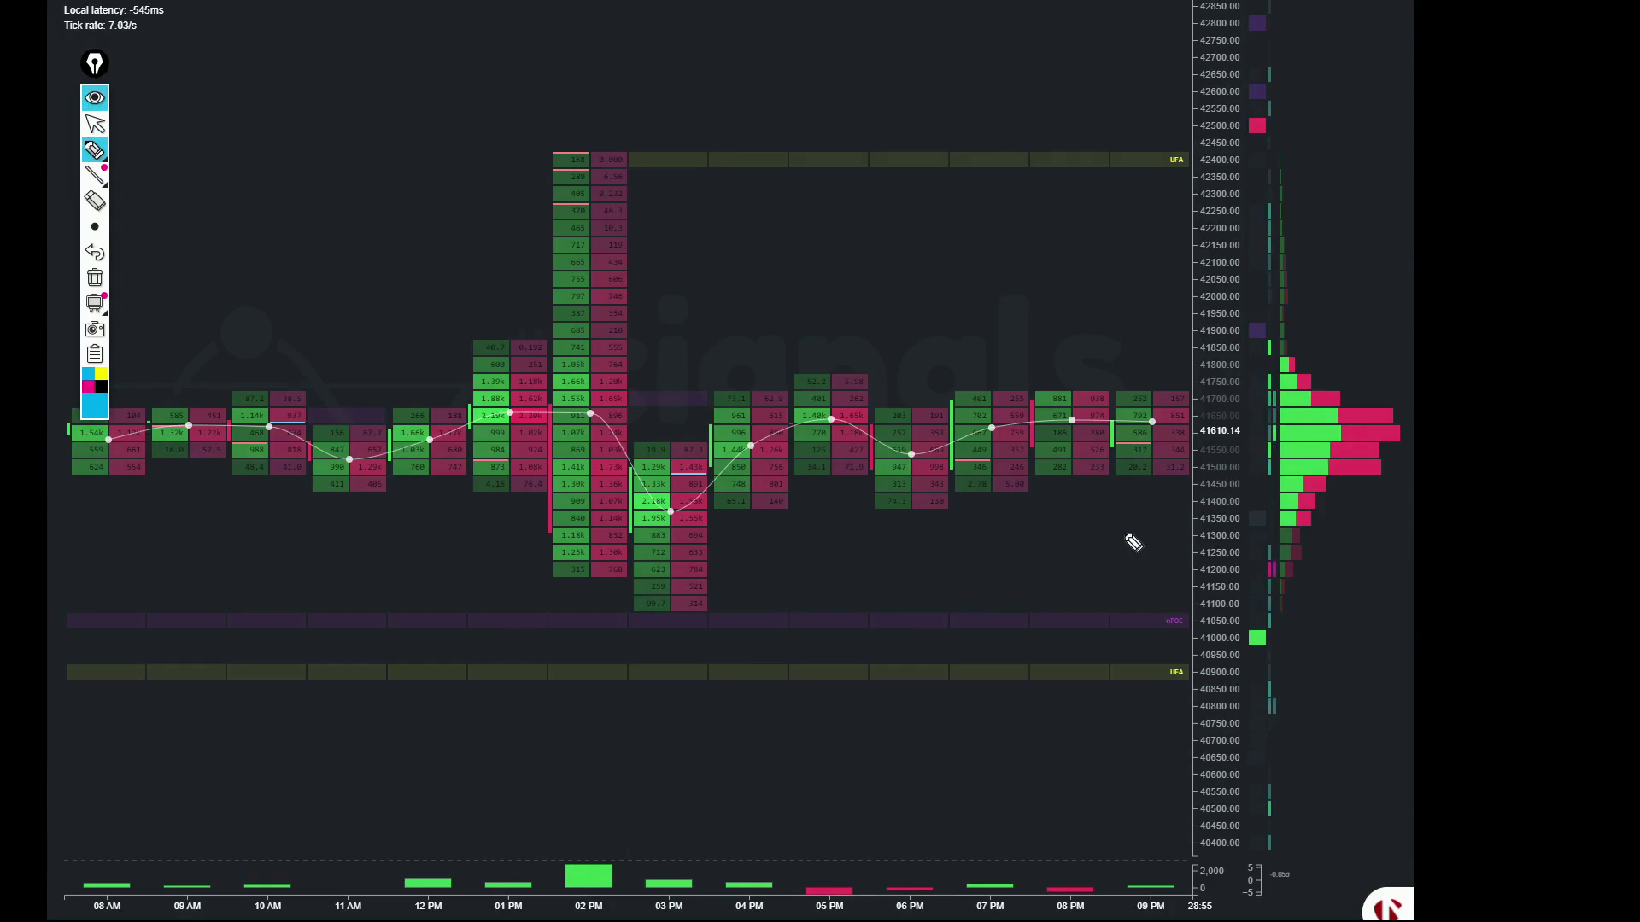
mouse_move(255, 212)
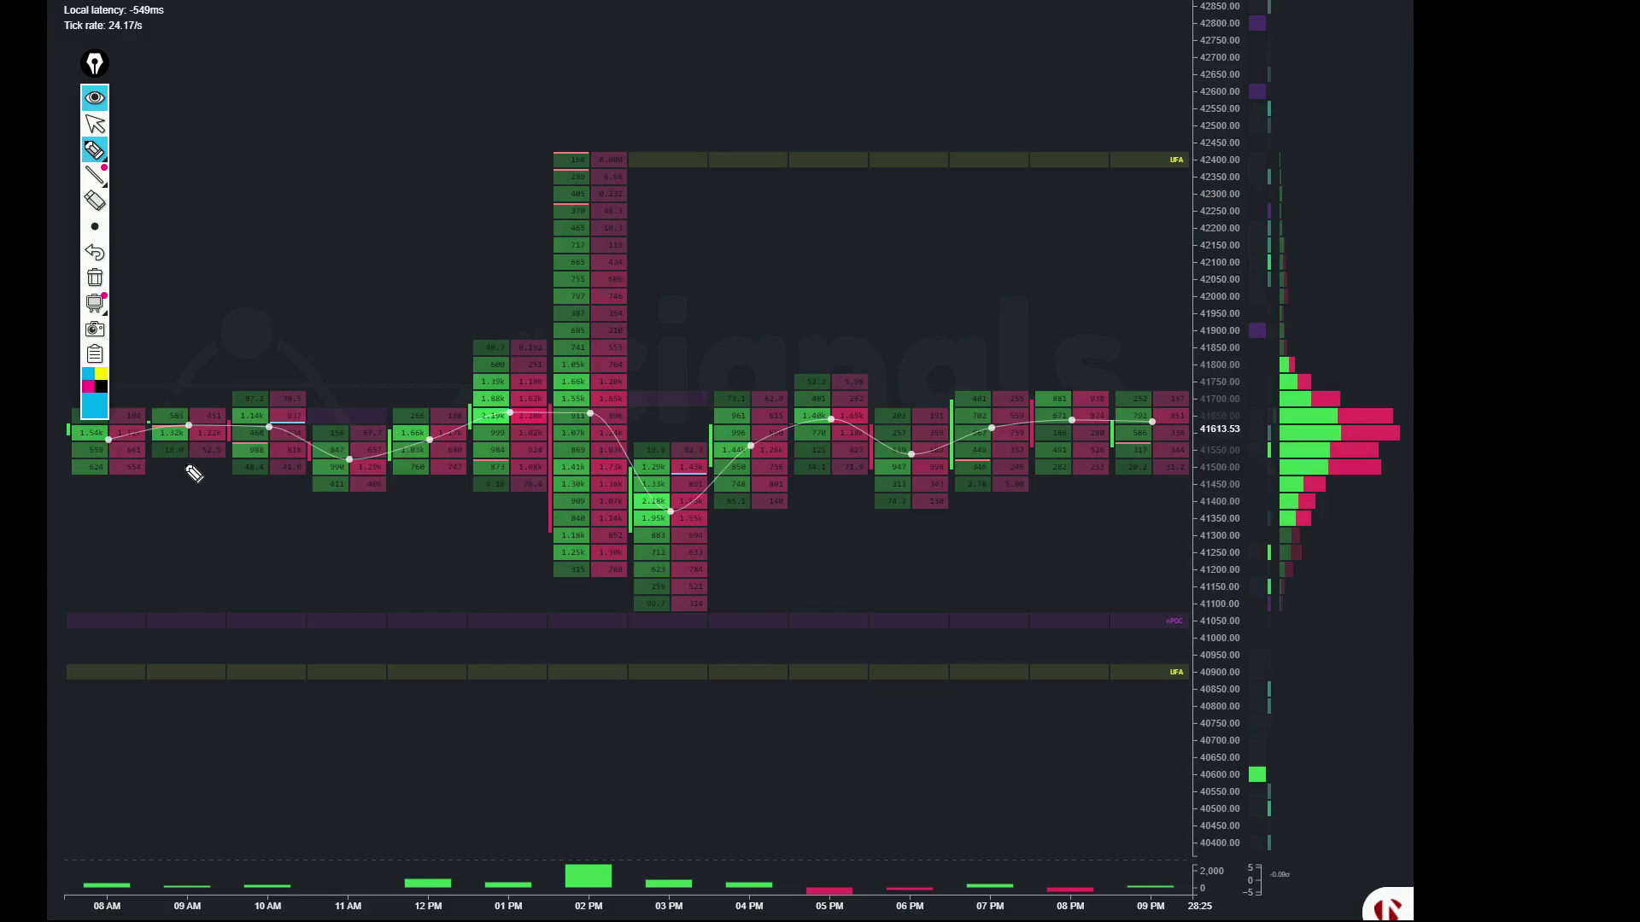
mouse_move(497, 439)
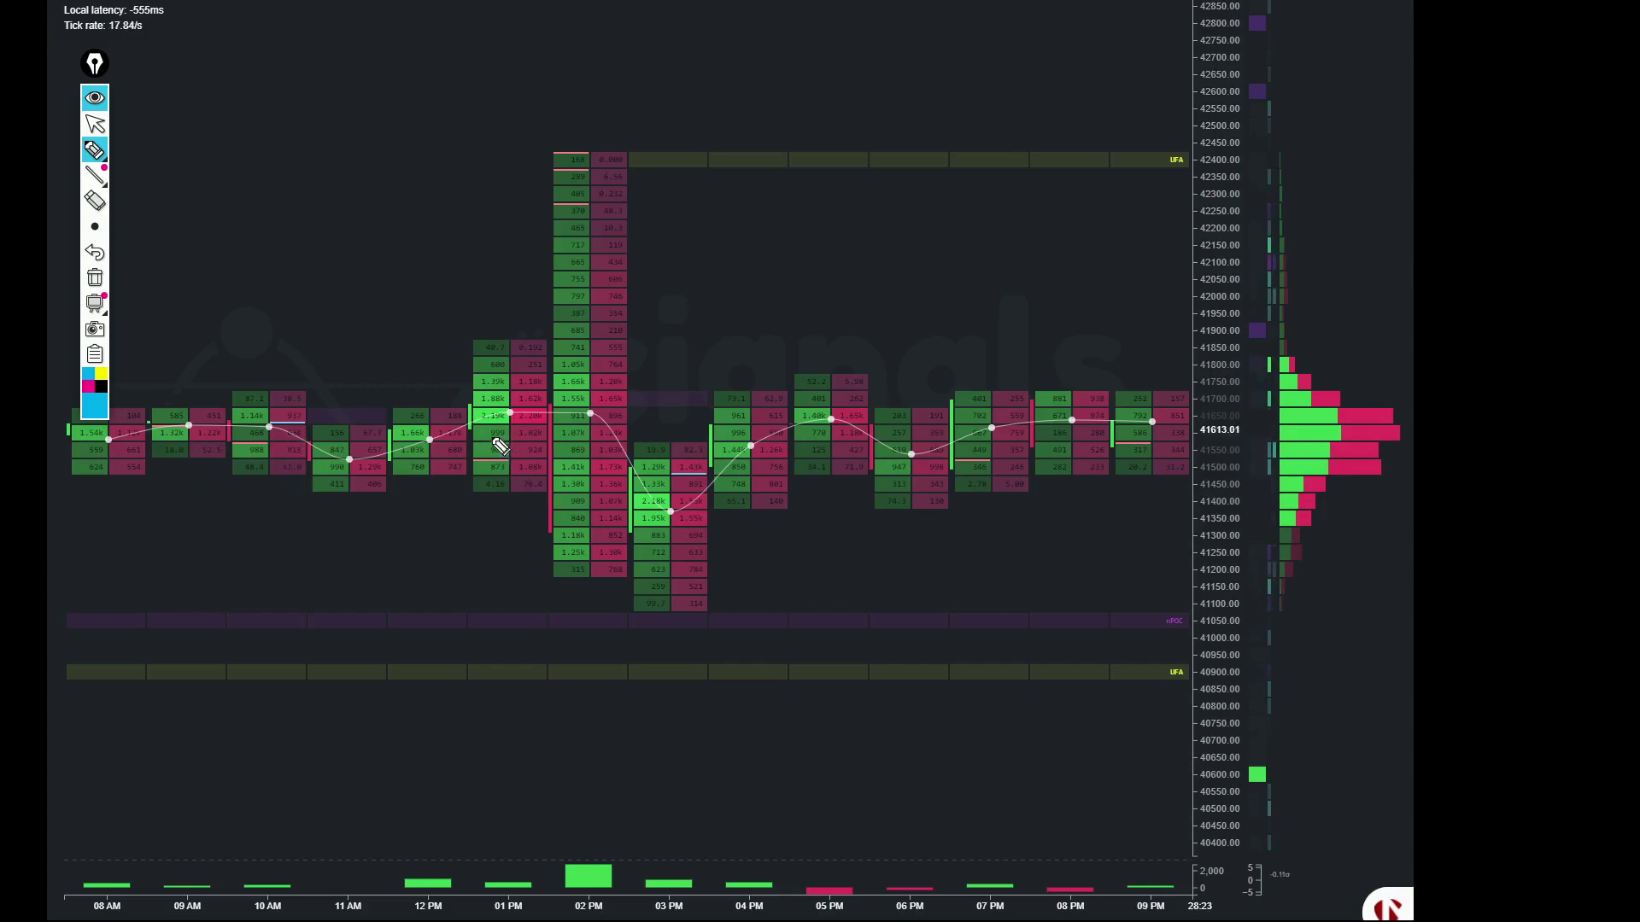
mouse_move(439, 448)
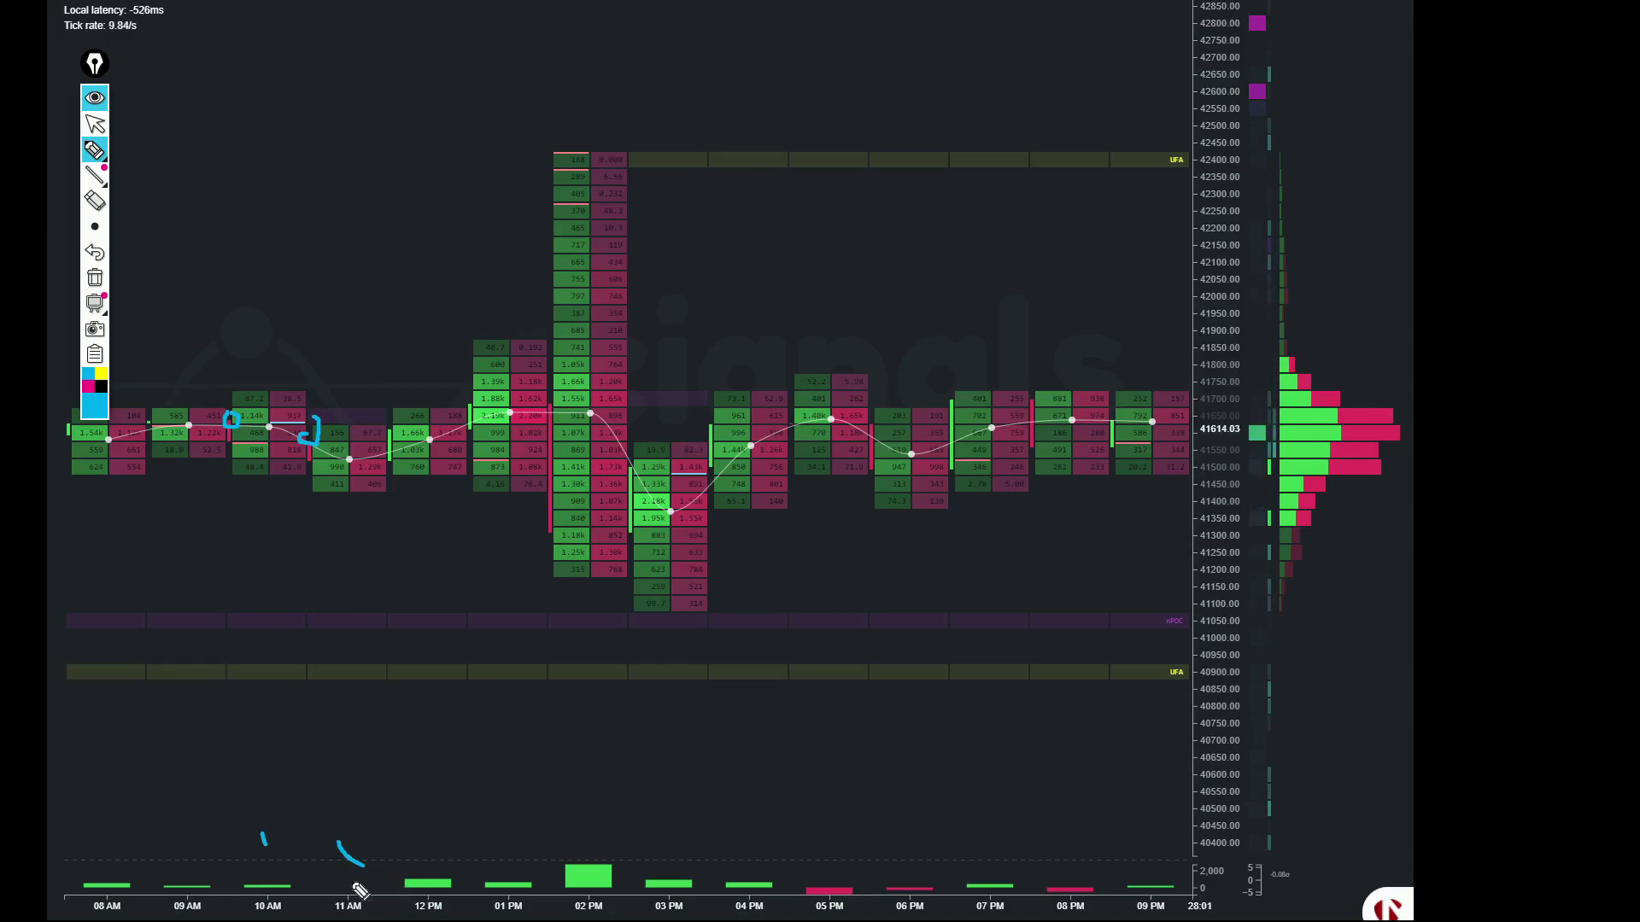
mouse_move(319, 494)
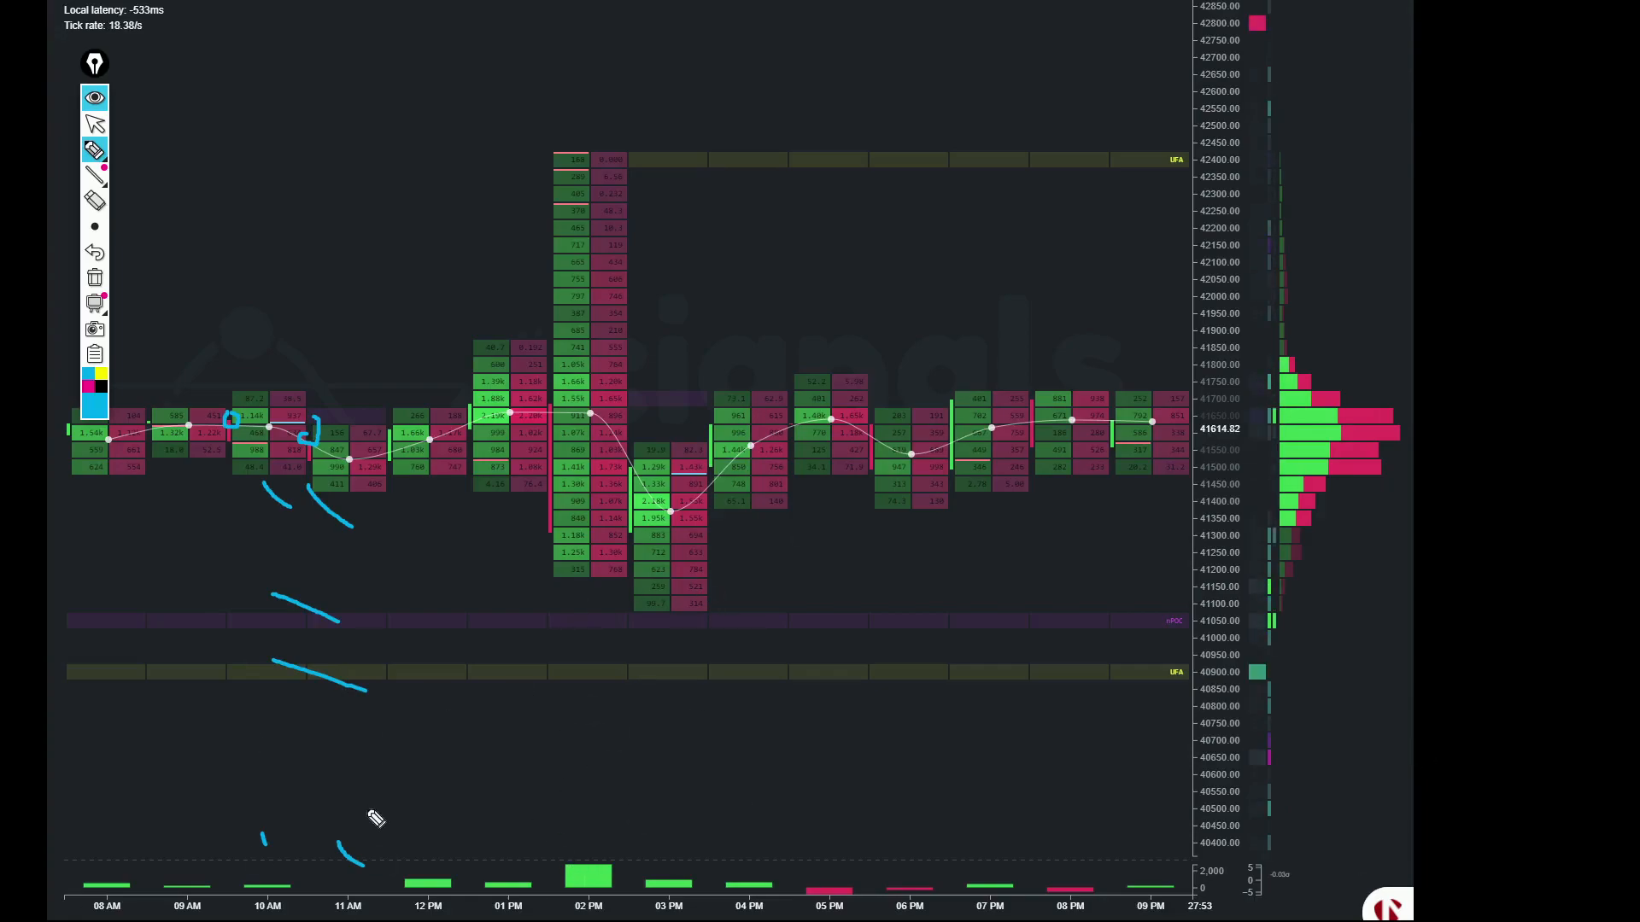
mouse_move(325, 523)
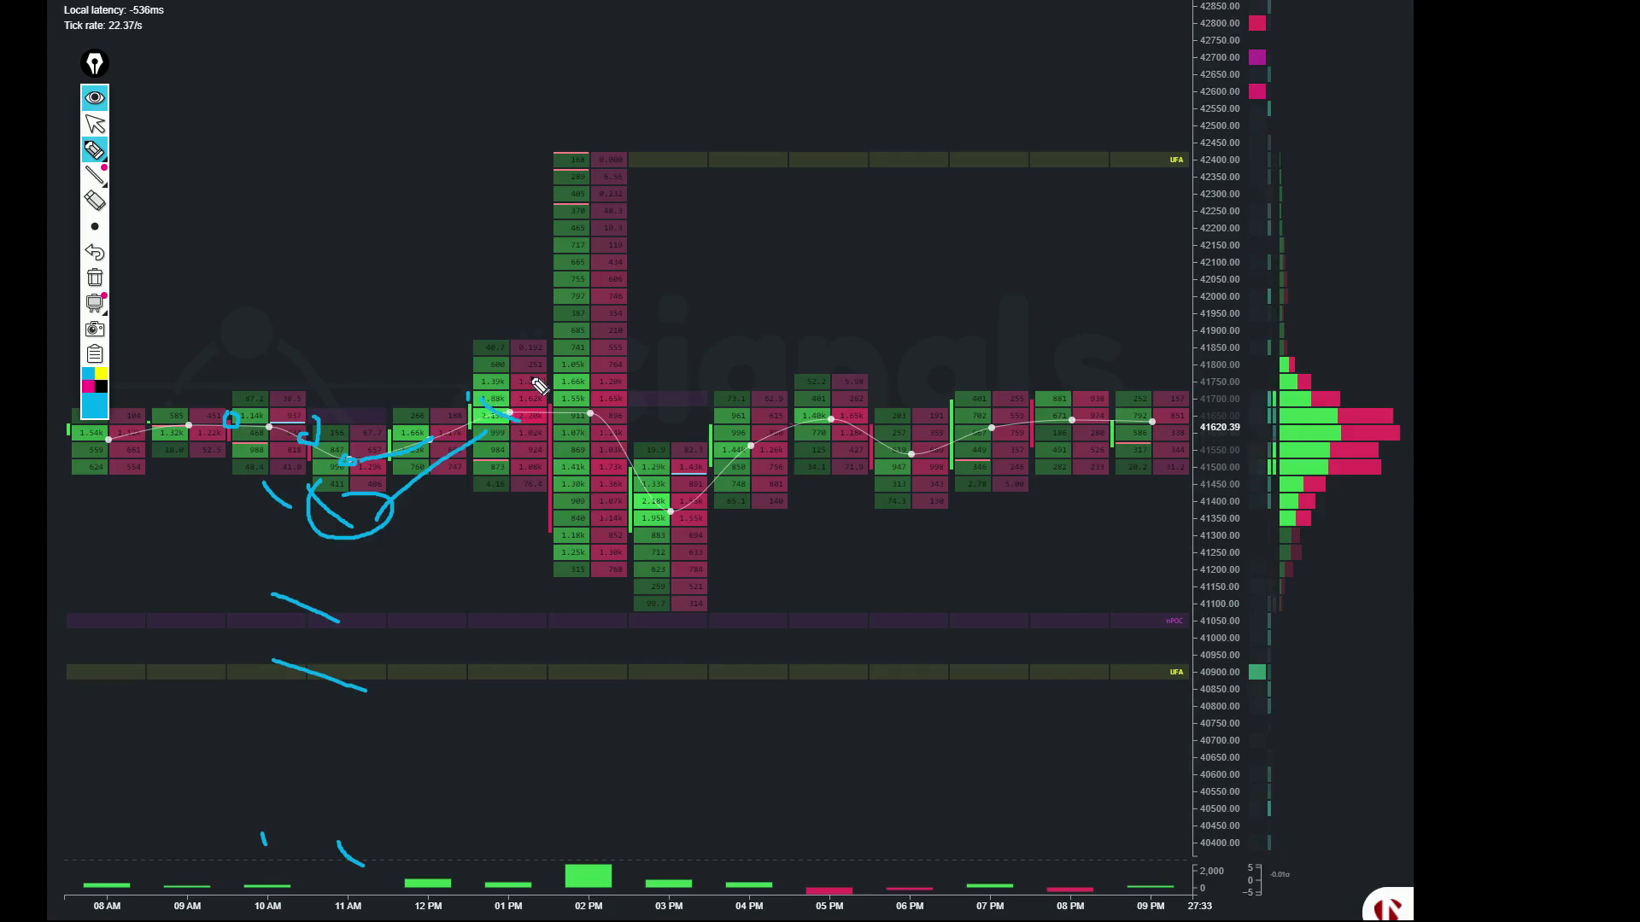
Step: Sketch a blue arrow rising to the 42,400 level, then undo that stroke
drag(539, 392, 553, 183)
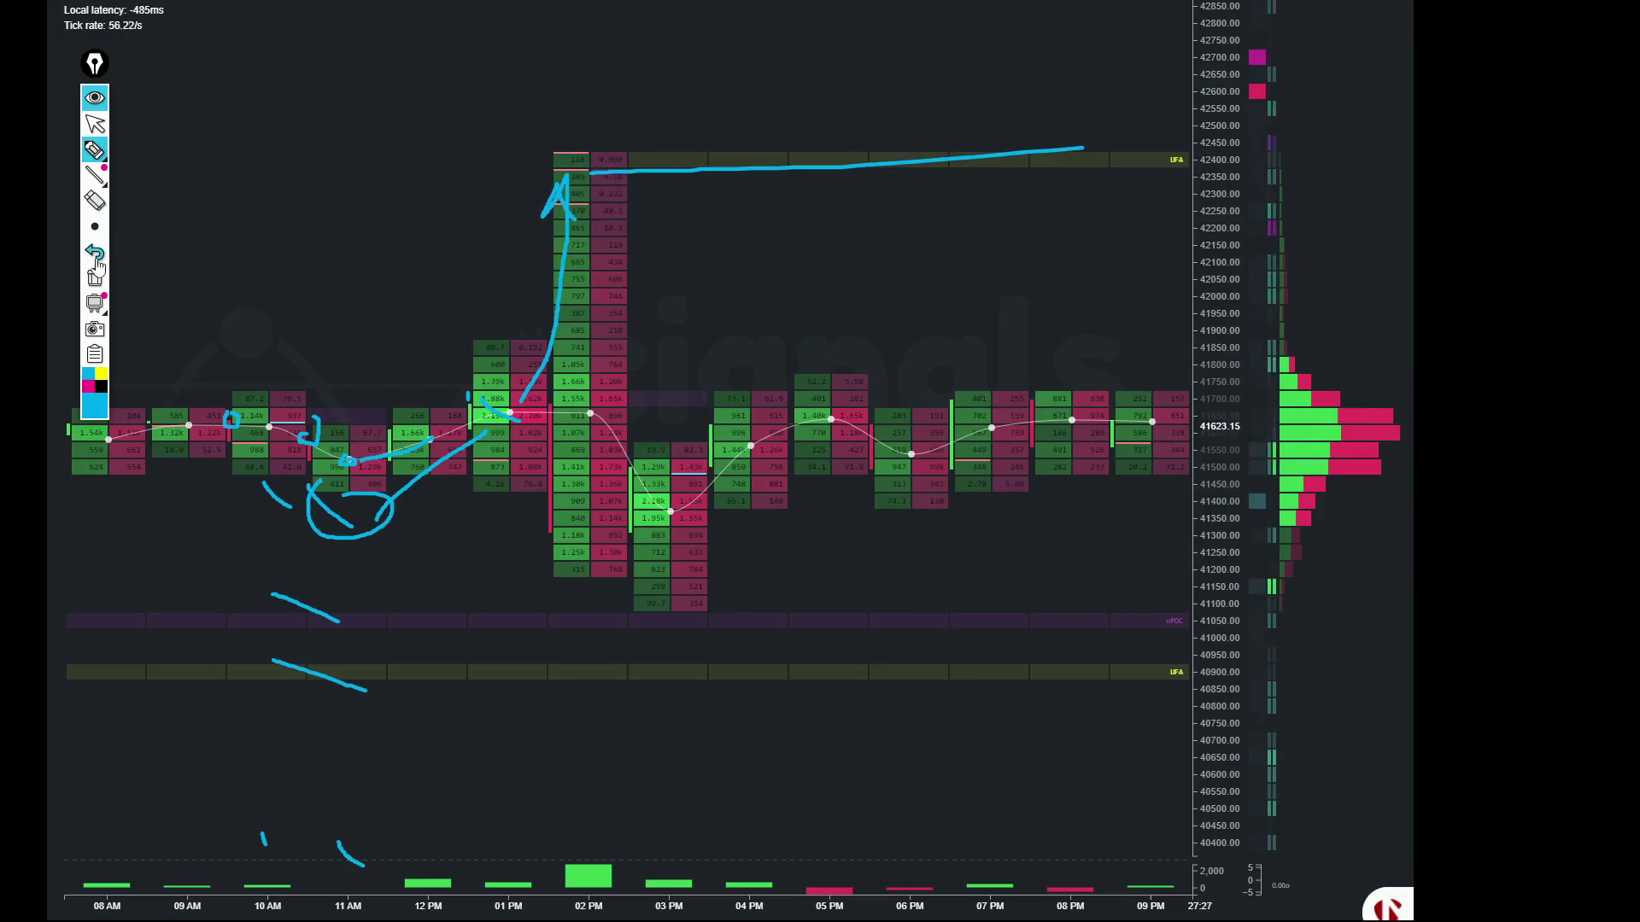
click(94, 255)
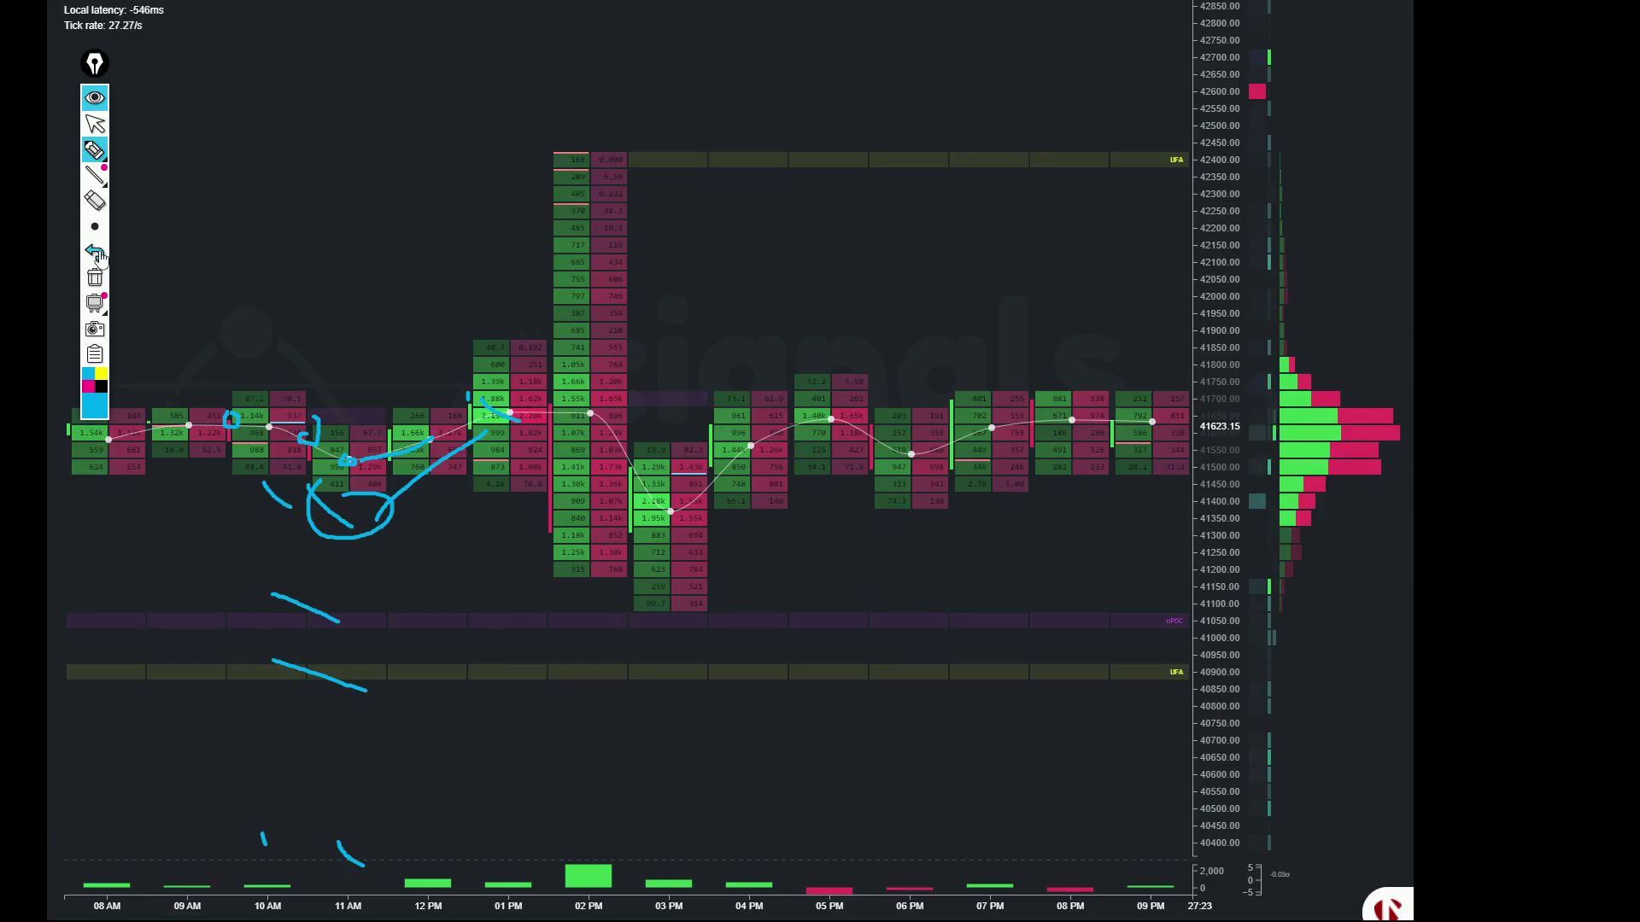
Step: Choose a tool in the drawing toolbar for the 02–03 PM scenario sketches
click(94, 226)
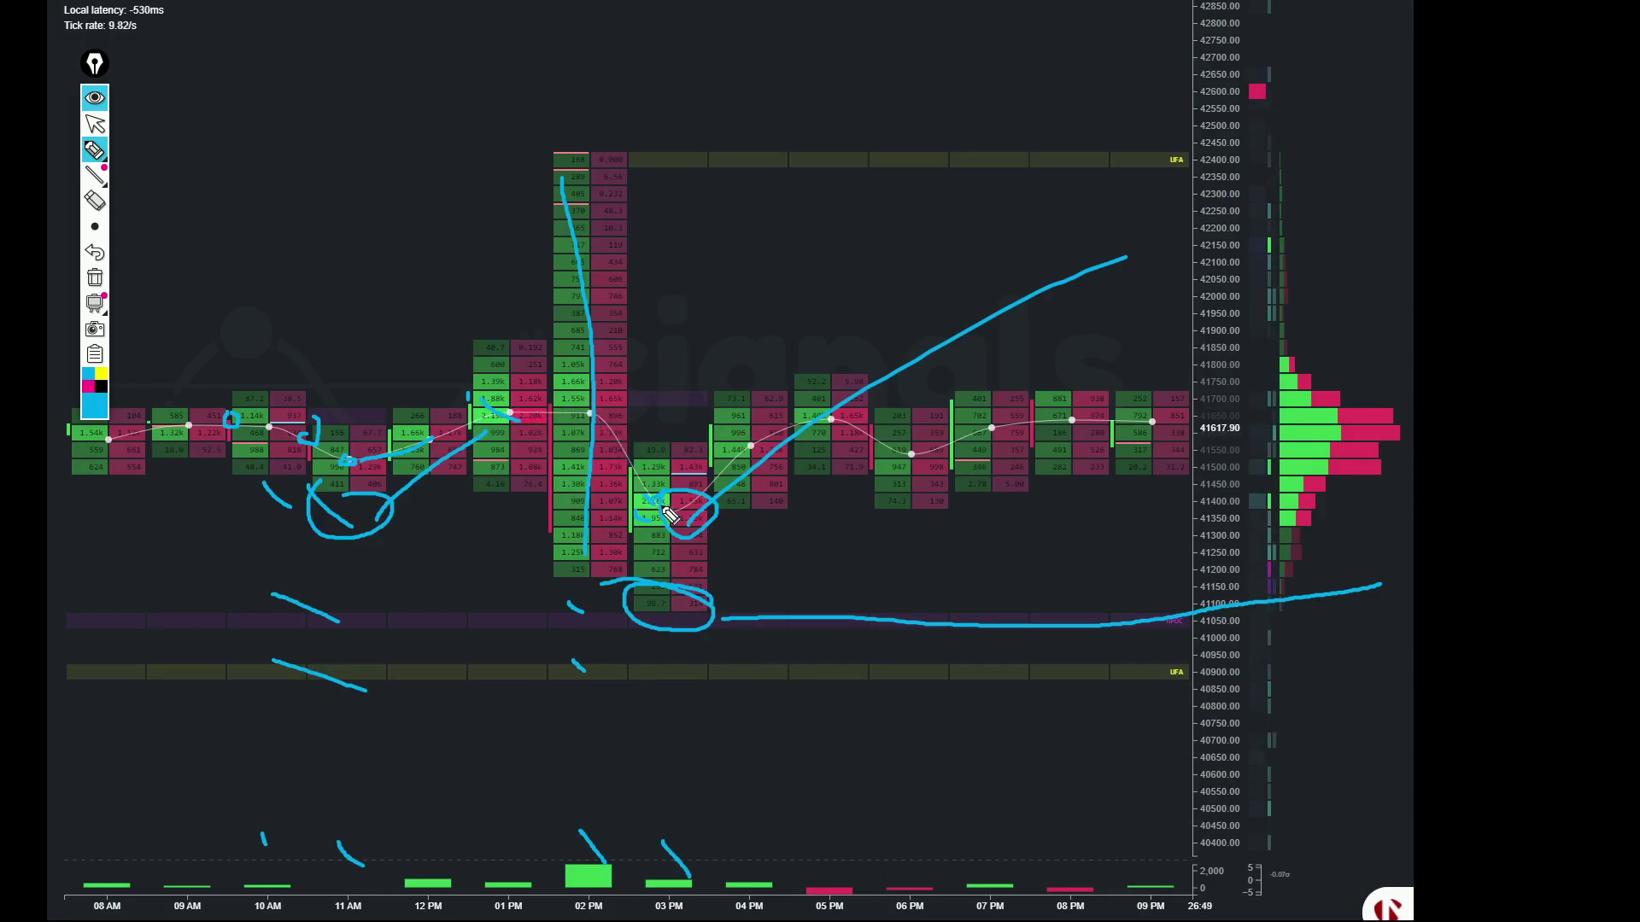
mouse_move(551, 805)
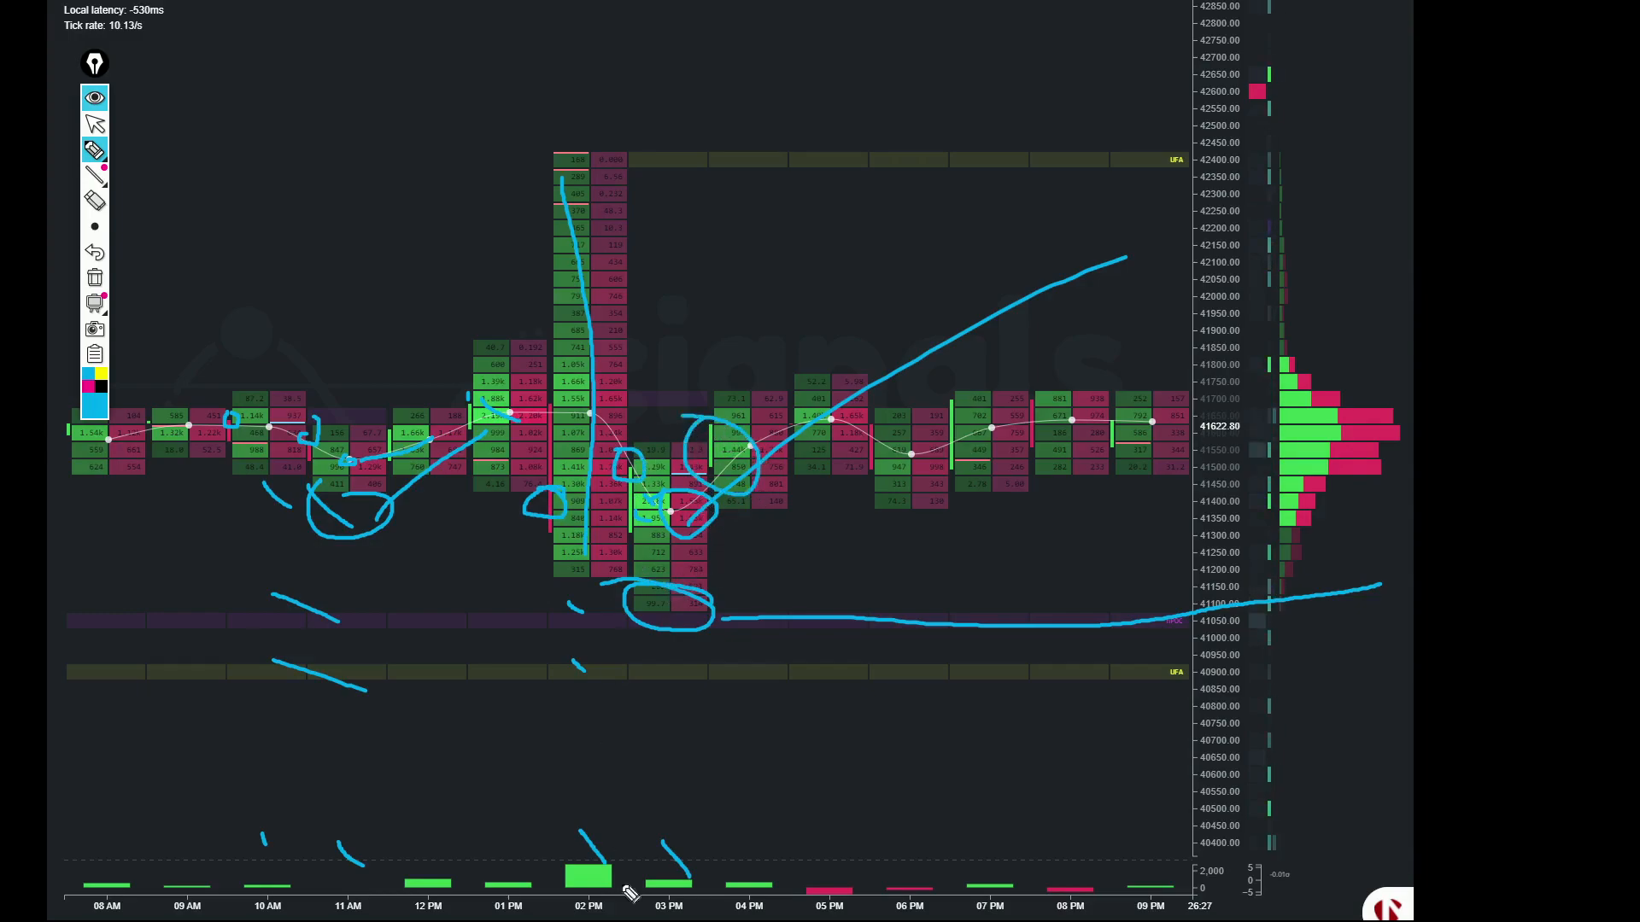
Step: Delete every earlier blue sketch from the footprint chart
click(94, 277)
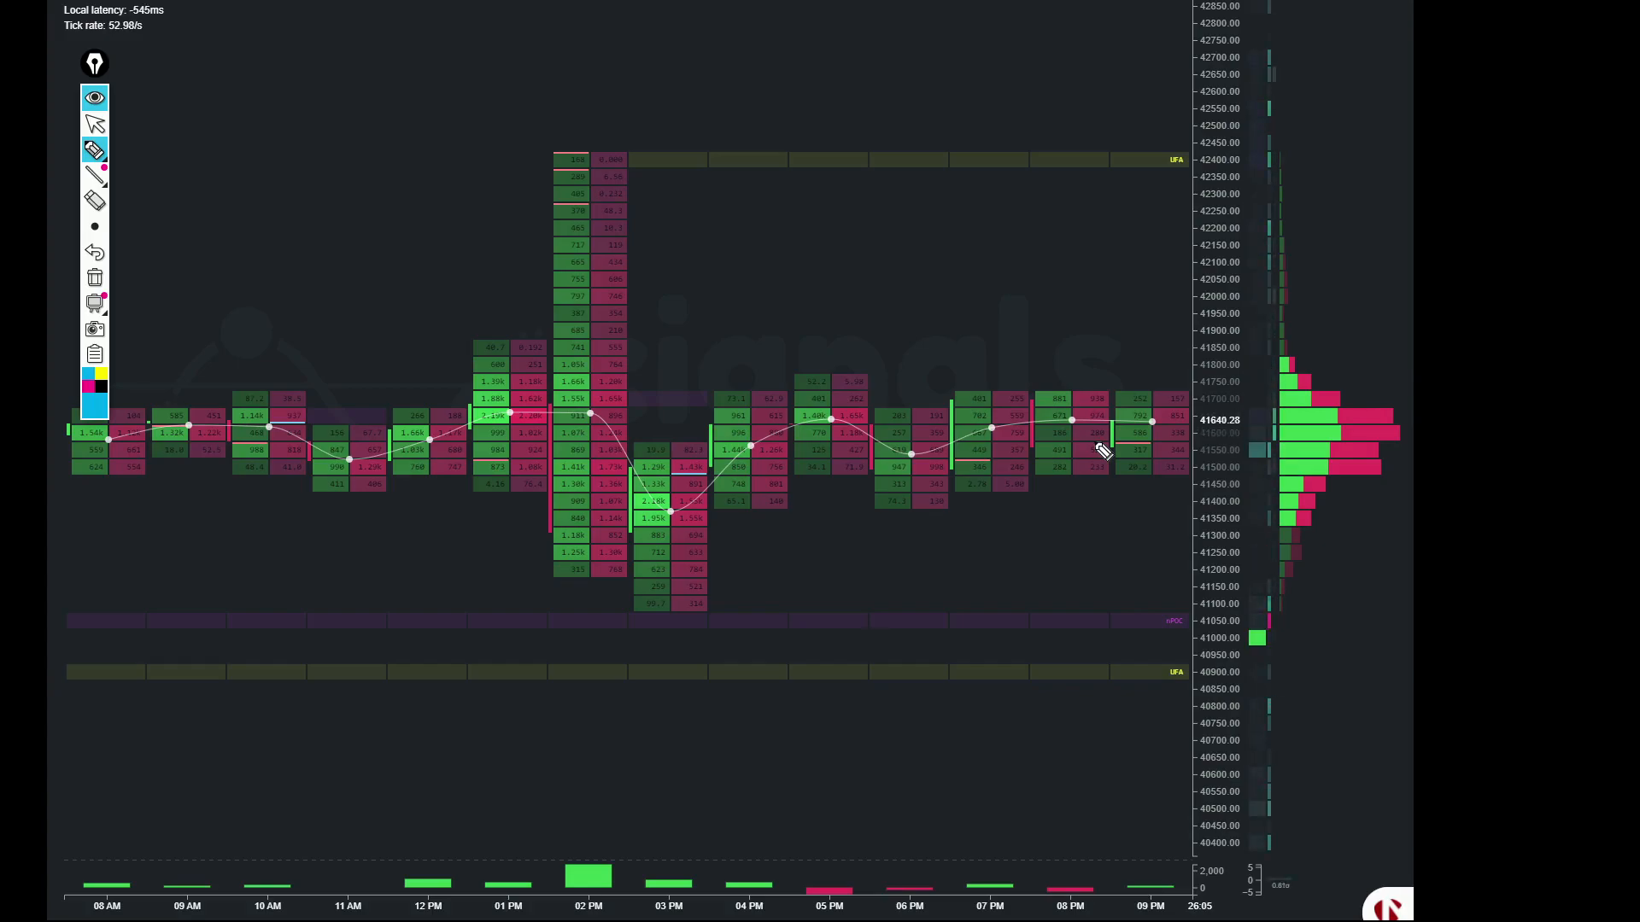
mouse_move(711, 601)
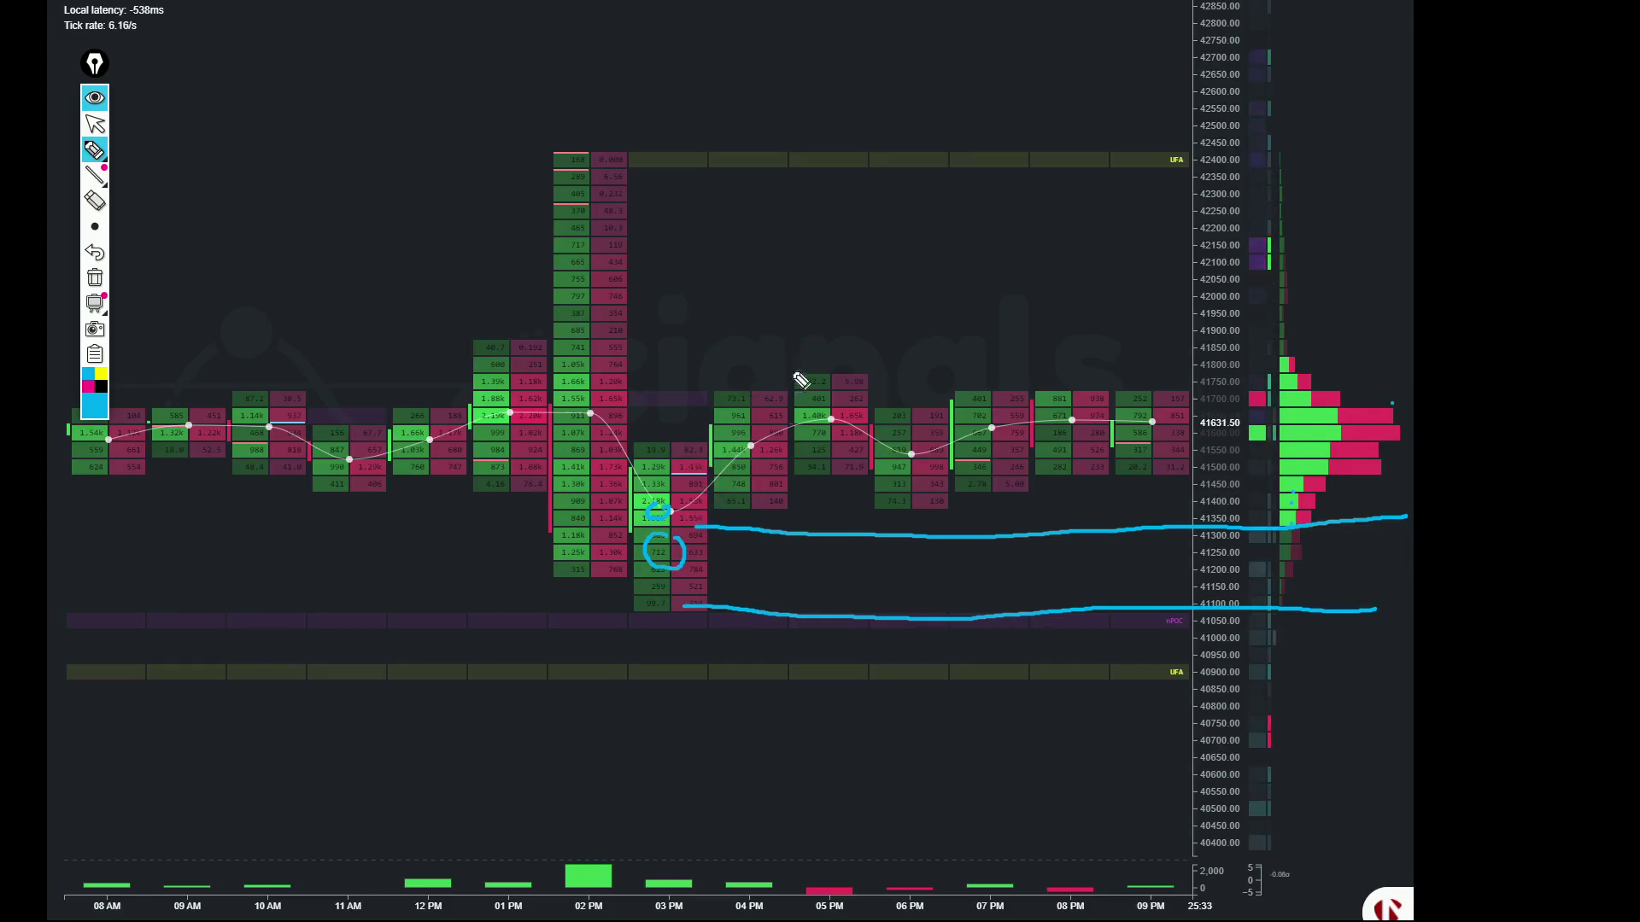
mouse_move(753, 416)
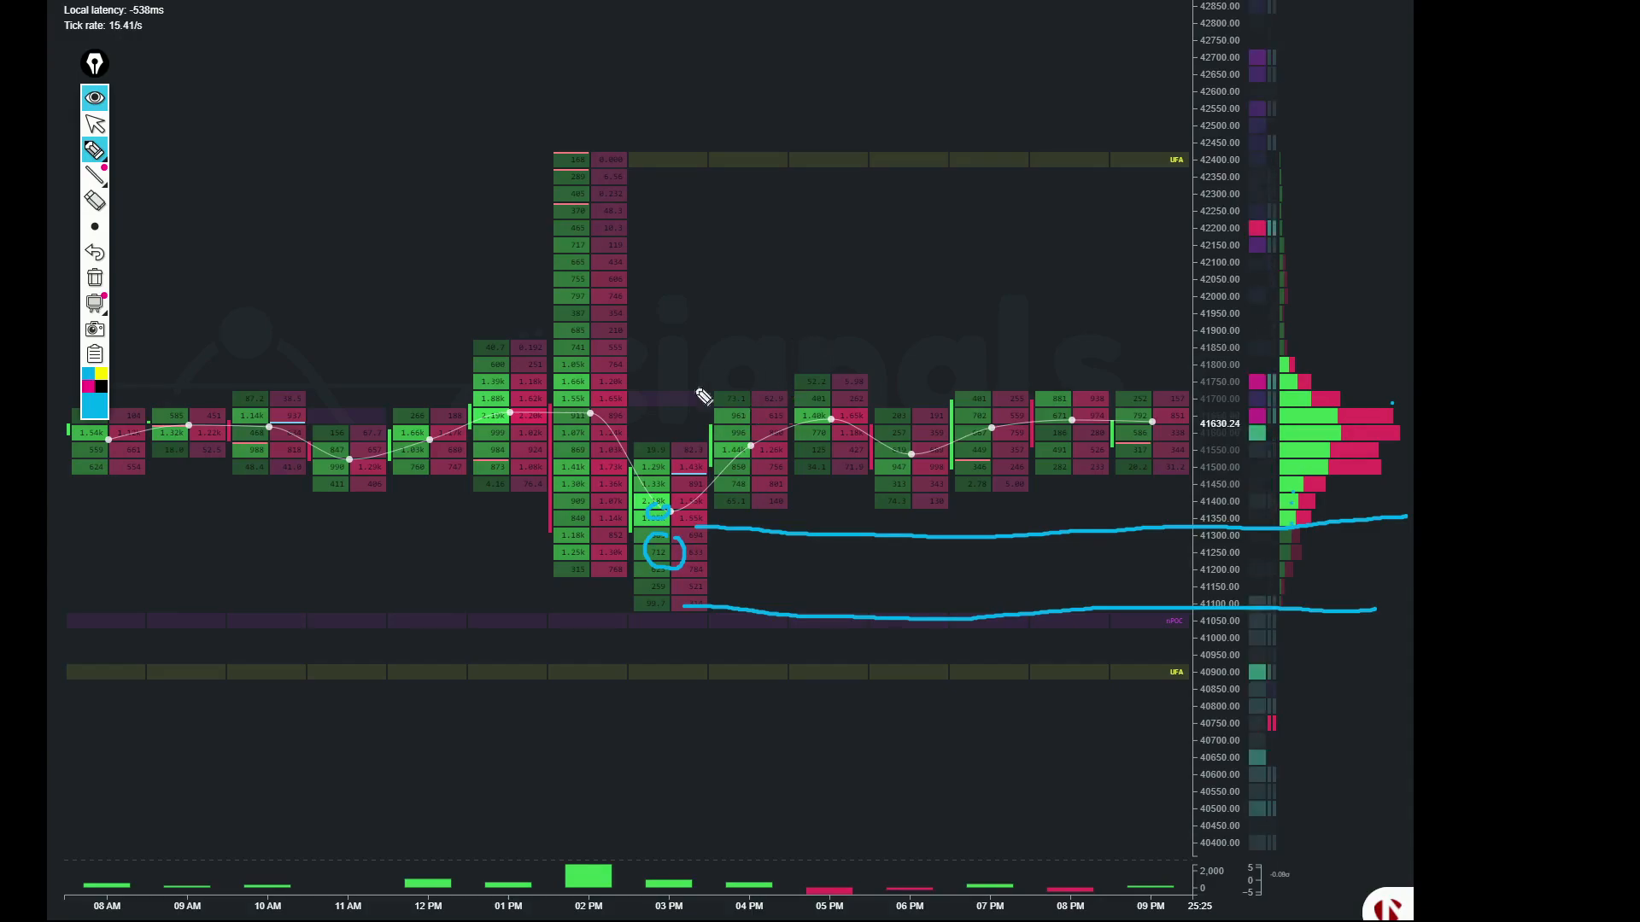
mouse_move(675, 544)
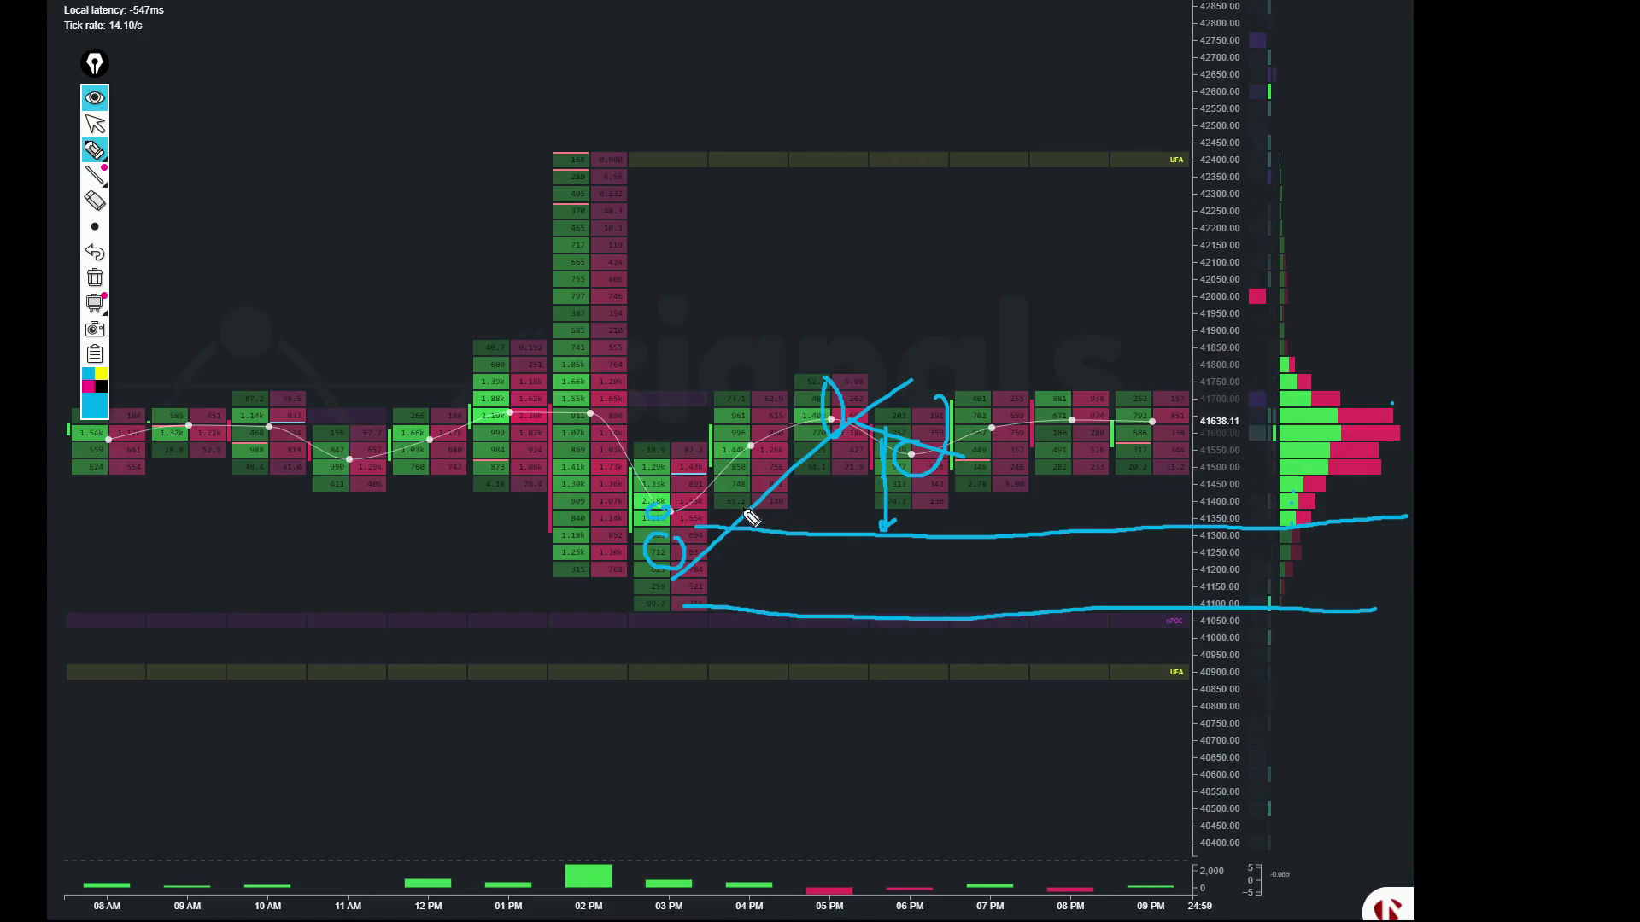
mouse_move(897, 595)
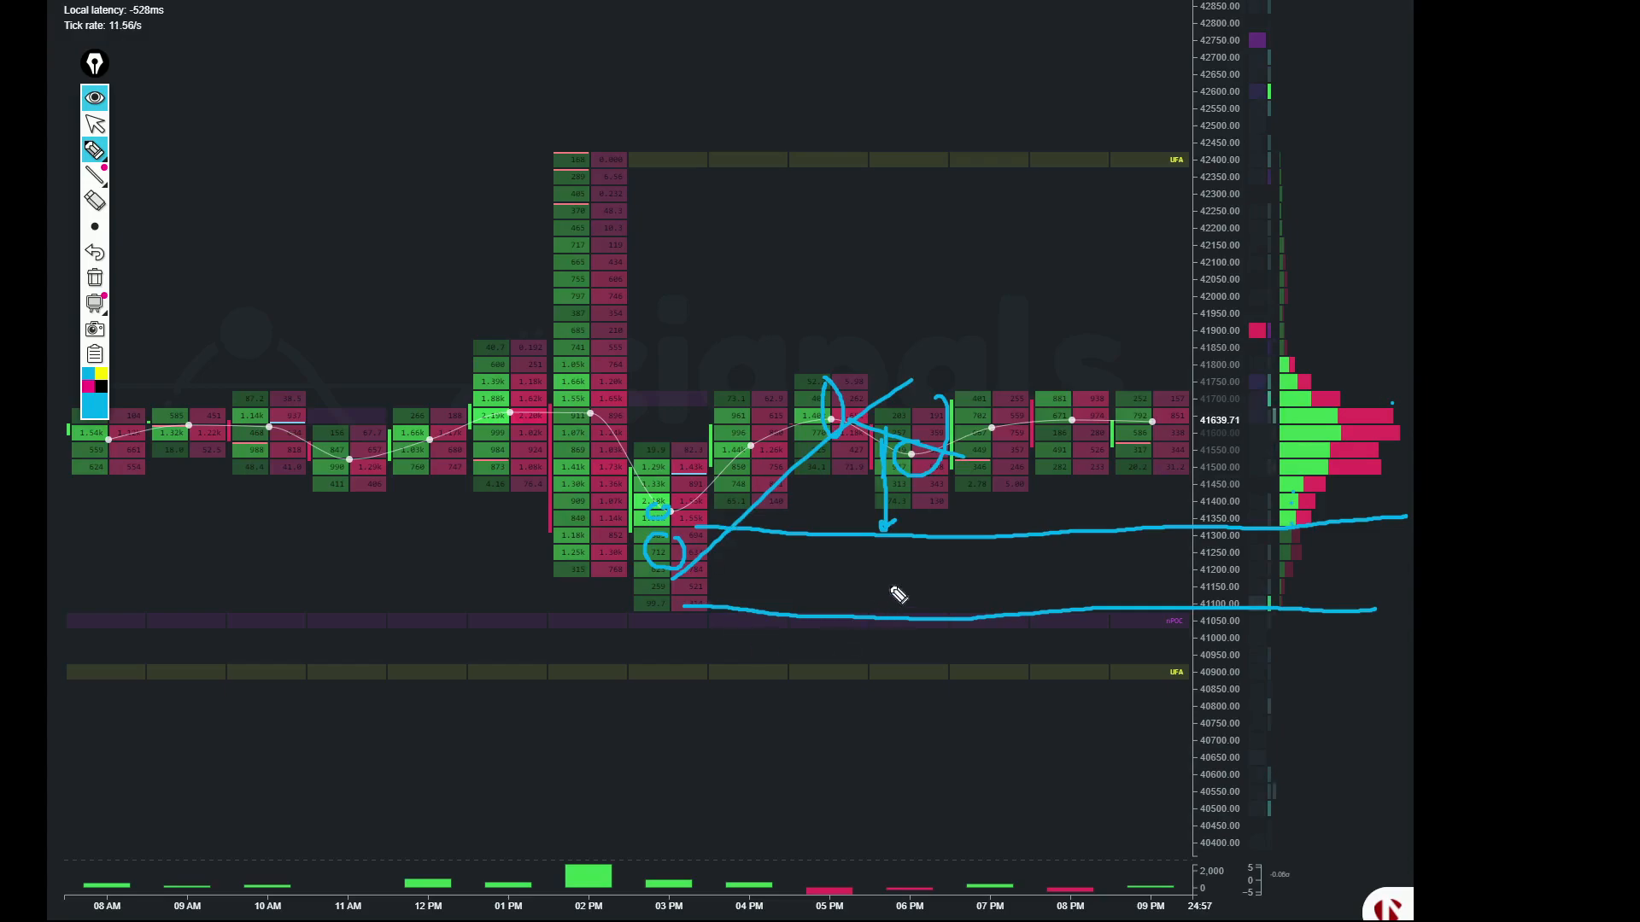
mouse_move(921, 465)
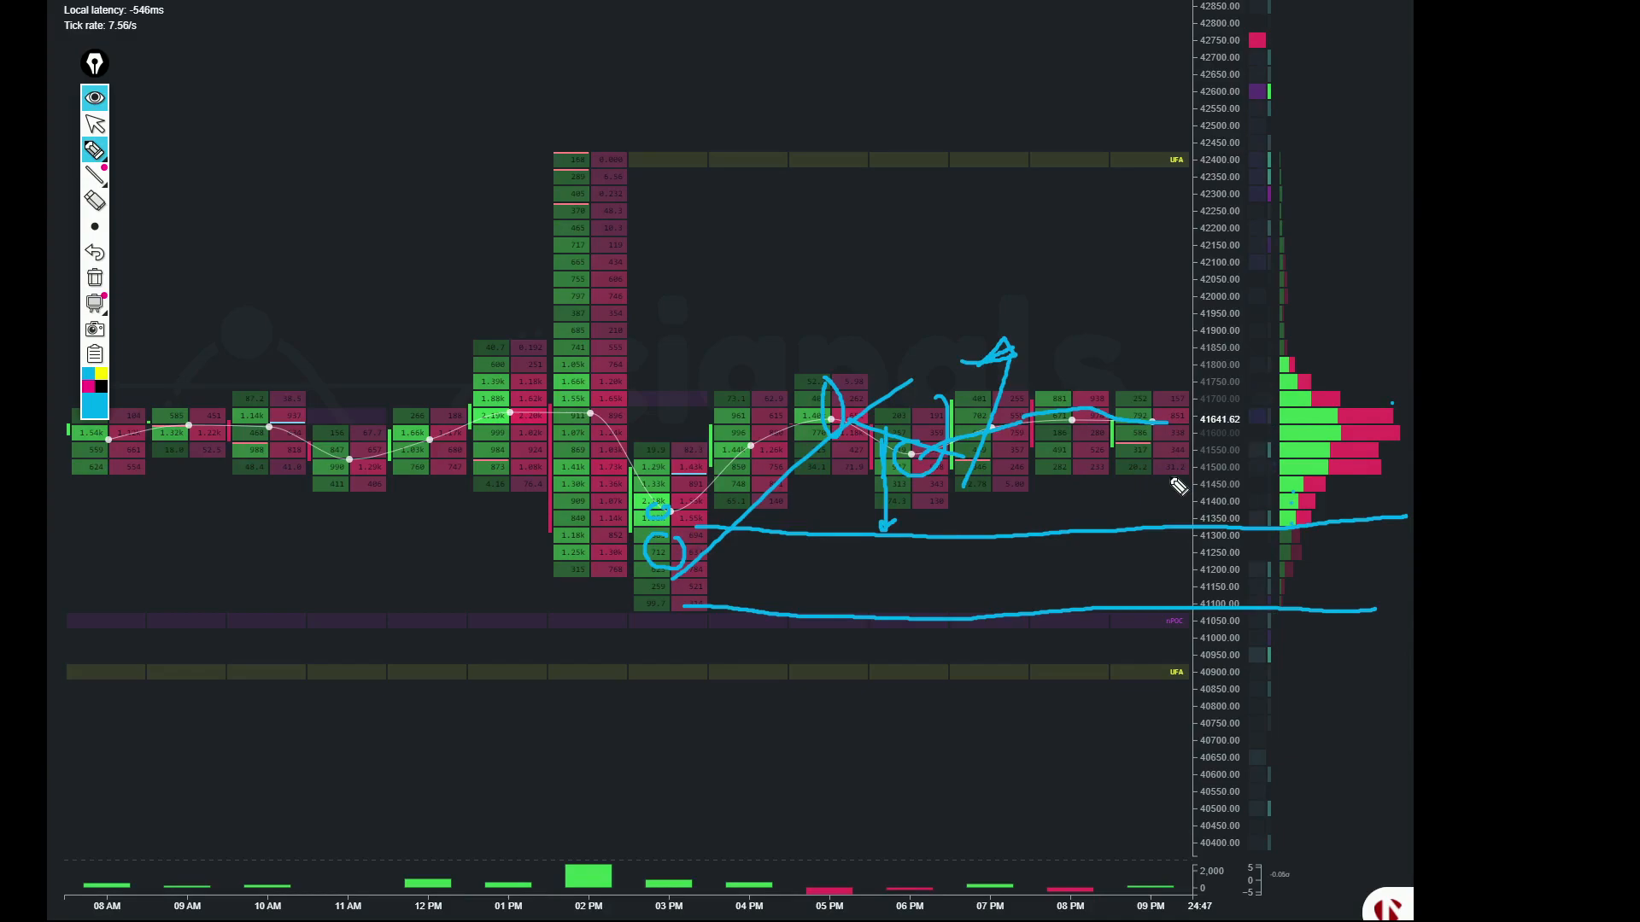
Step: Clear the rally, X and down-arrow sketches from the chart
click(94, 276)
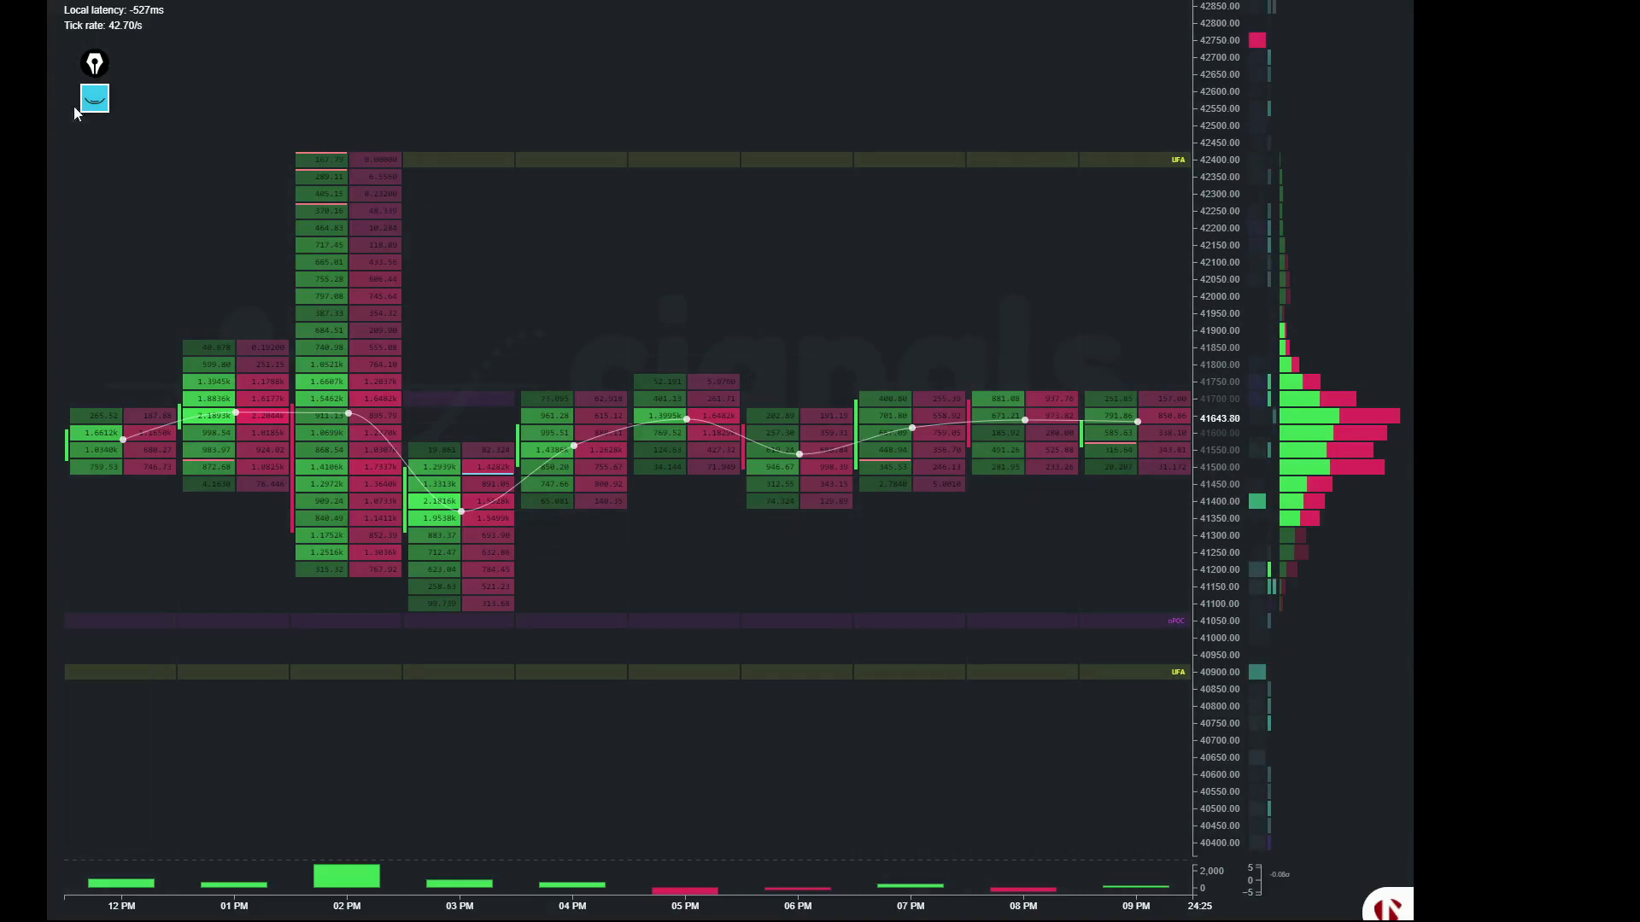
Step: Bring the drawing tools back onto the footprint chart
click(94, 98)
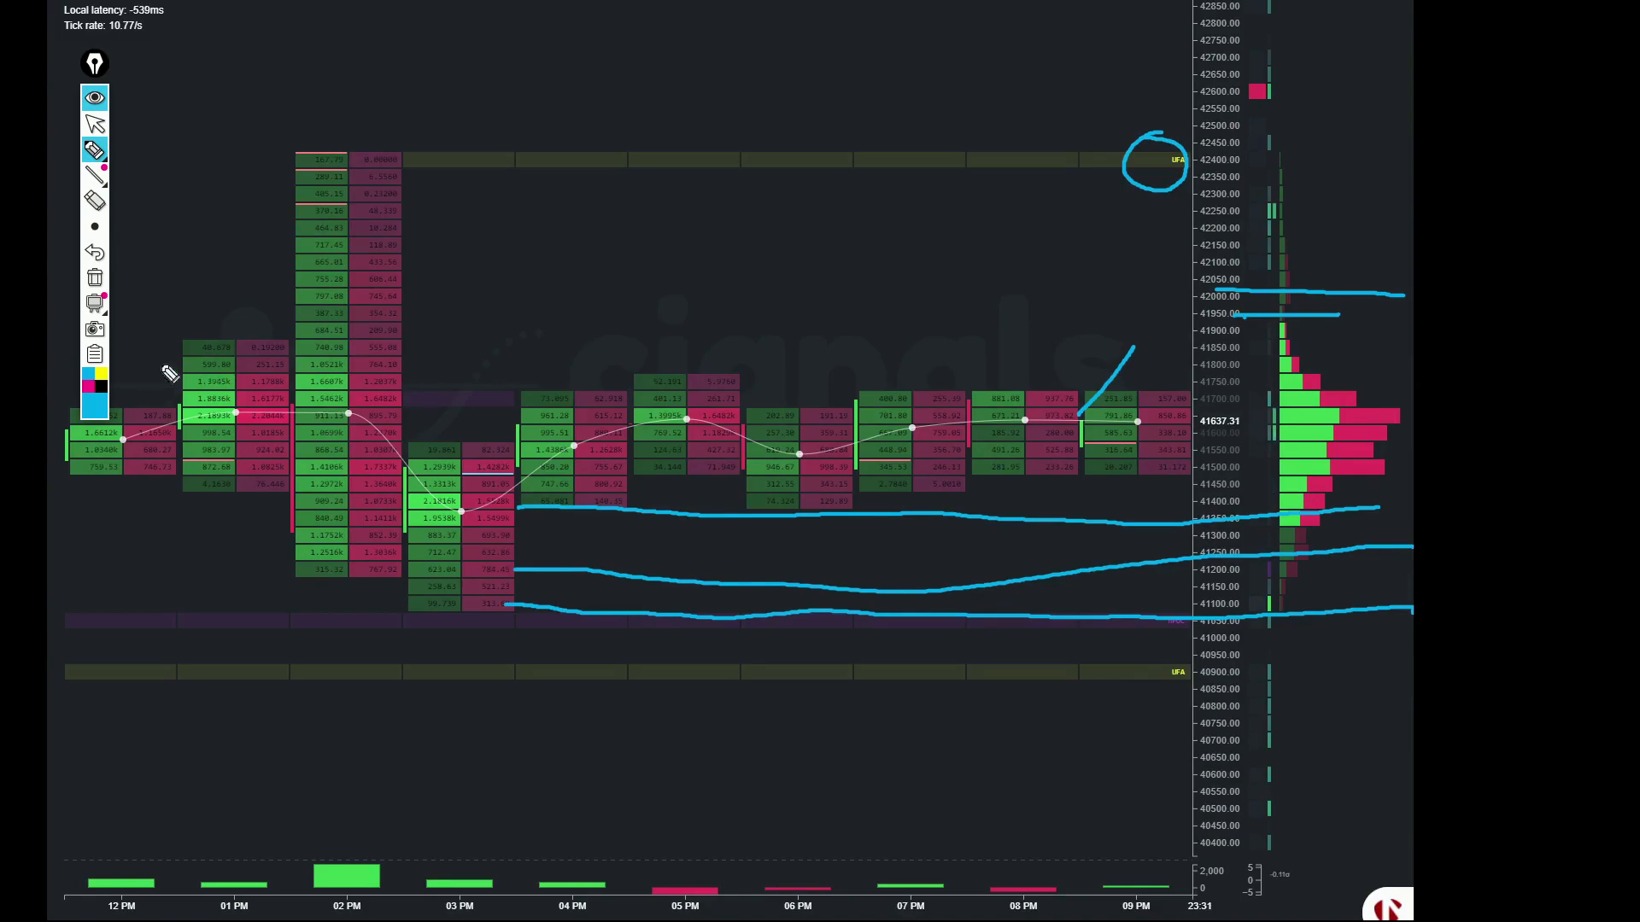
mouse_move(93, 252)
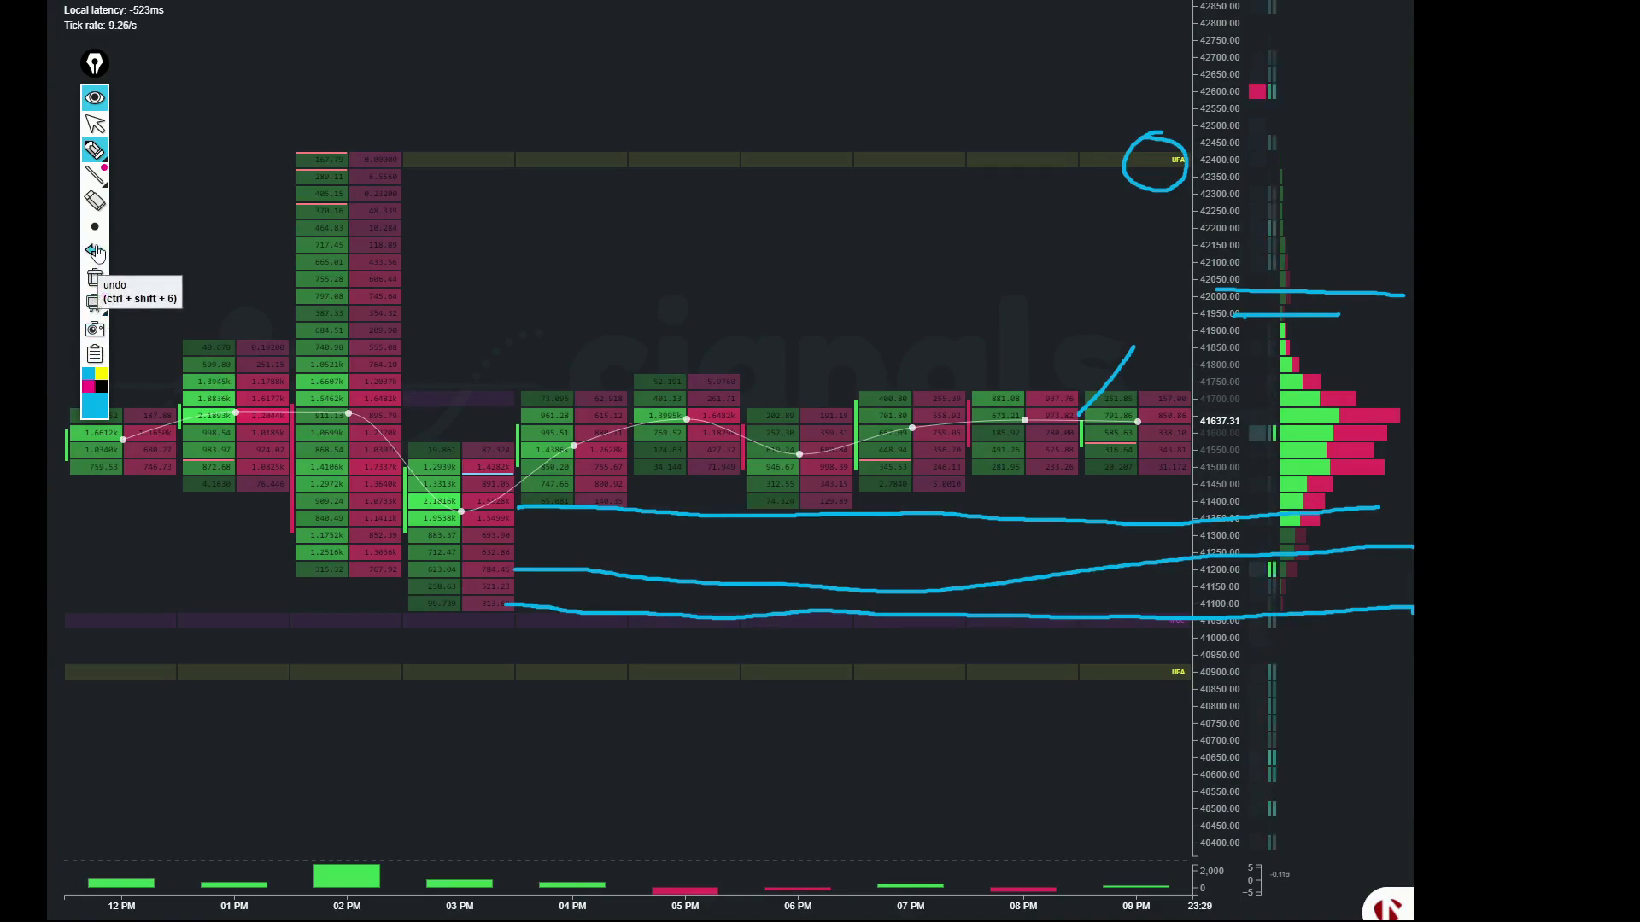
mouse_move(1112, 589)
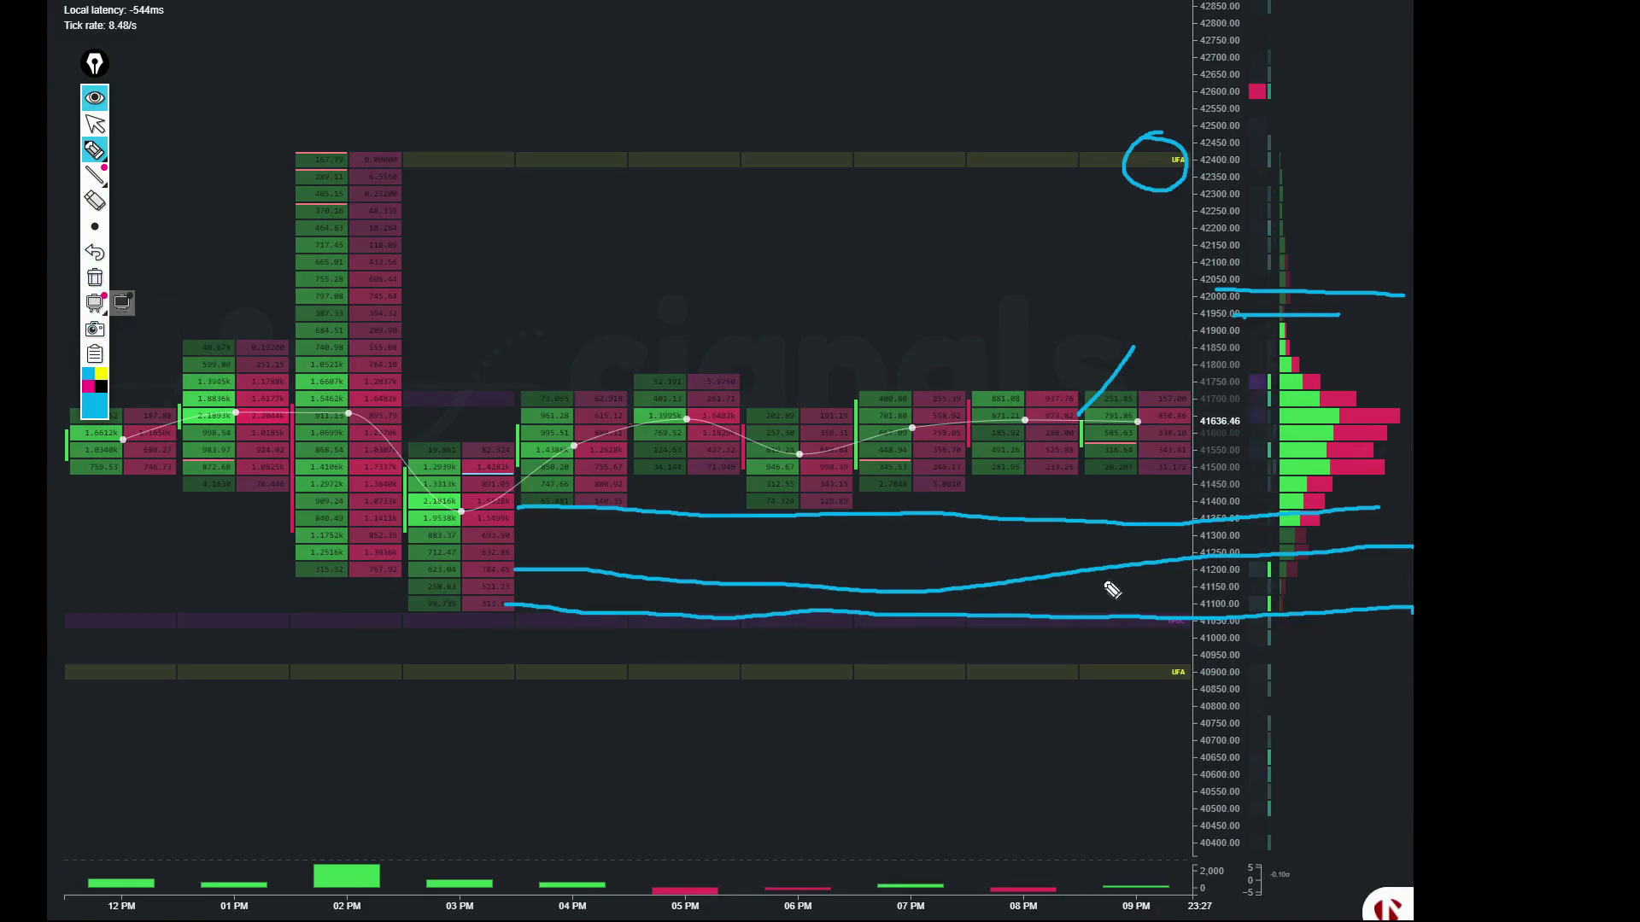
Step: Erase the previous horizontal-line and 42,400 circle annotations from the chart
click(94, 252)
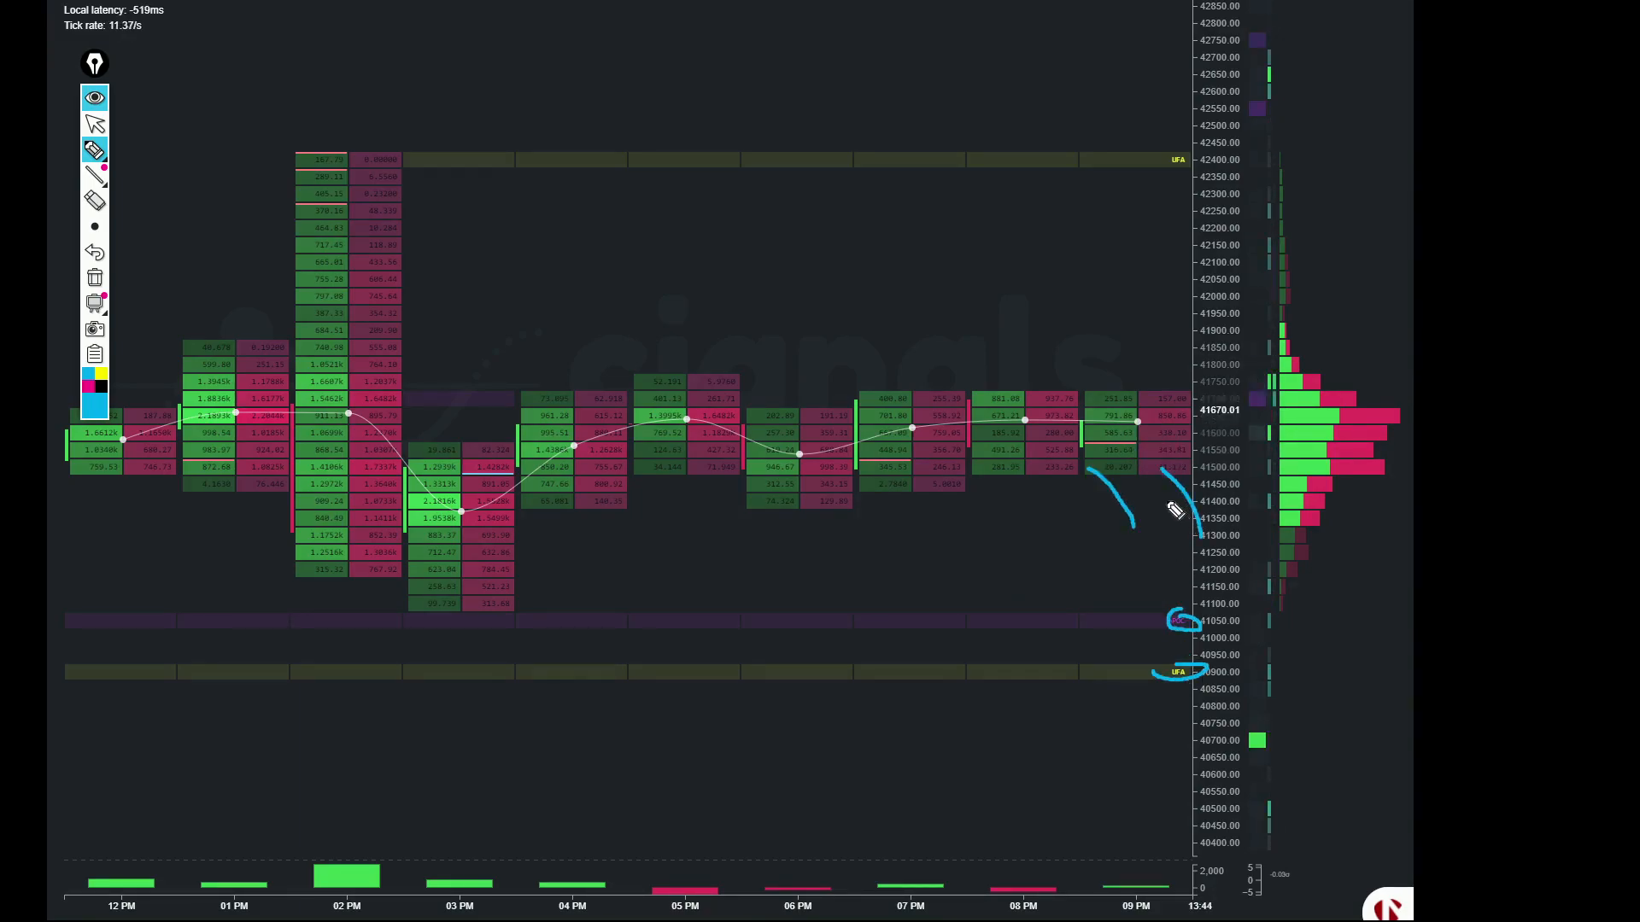
mouse_move(796, 606)
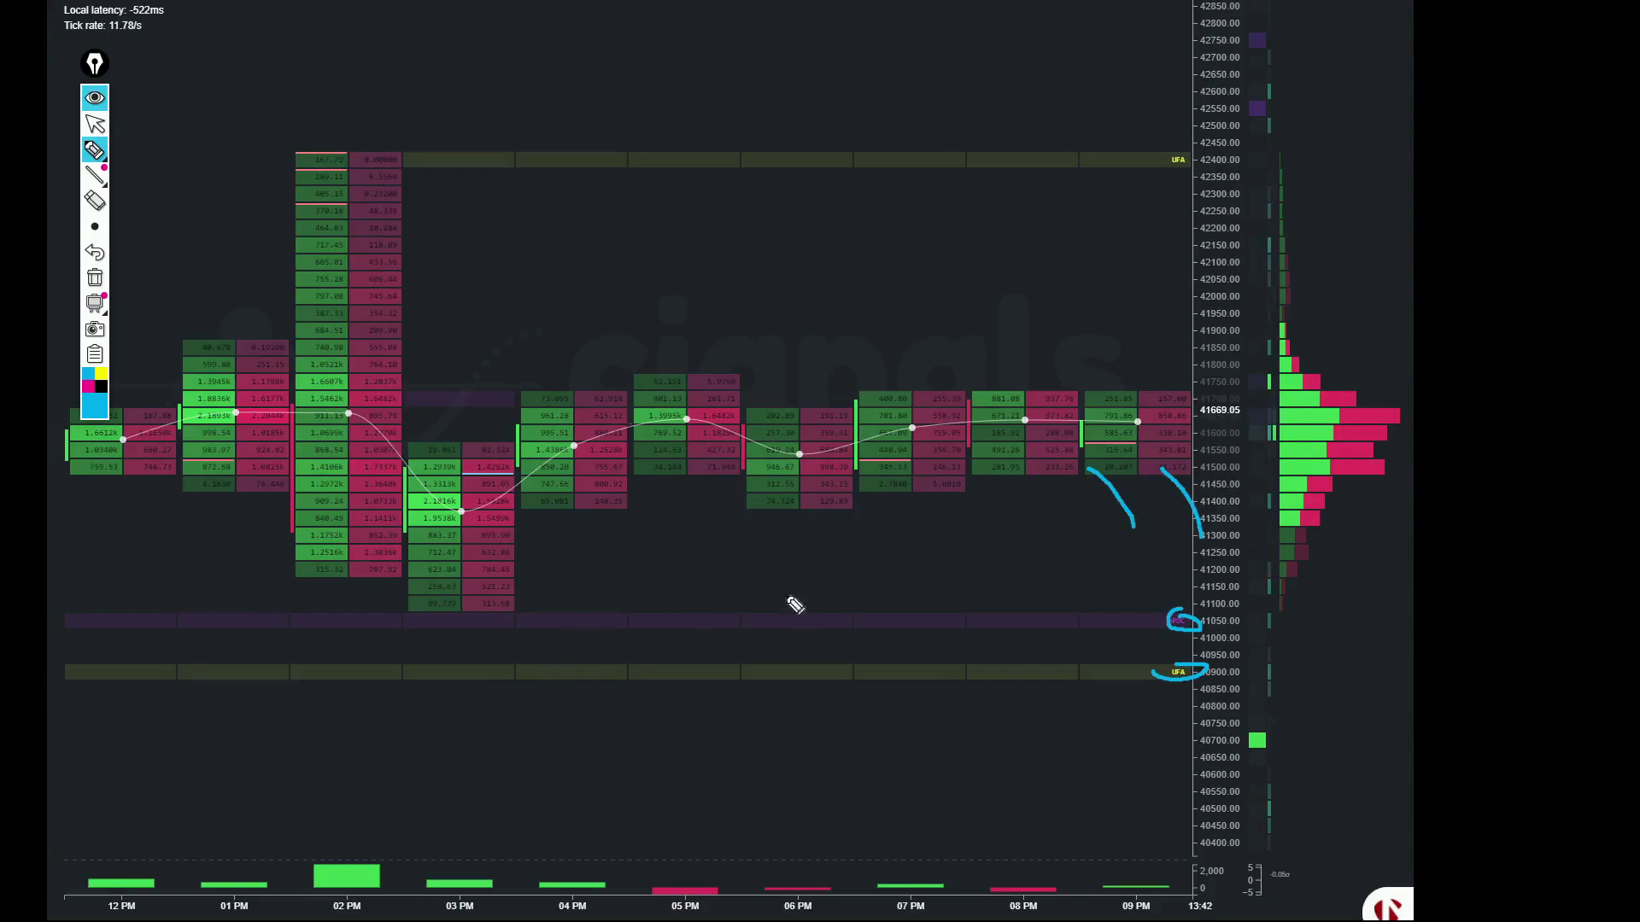
mouse_move(789, 680)
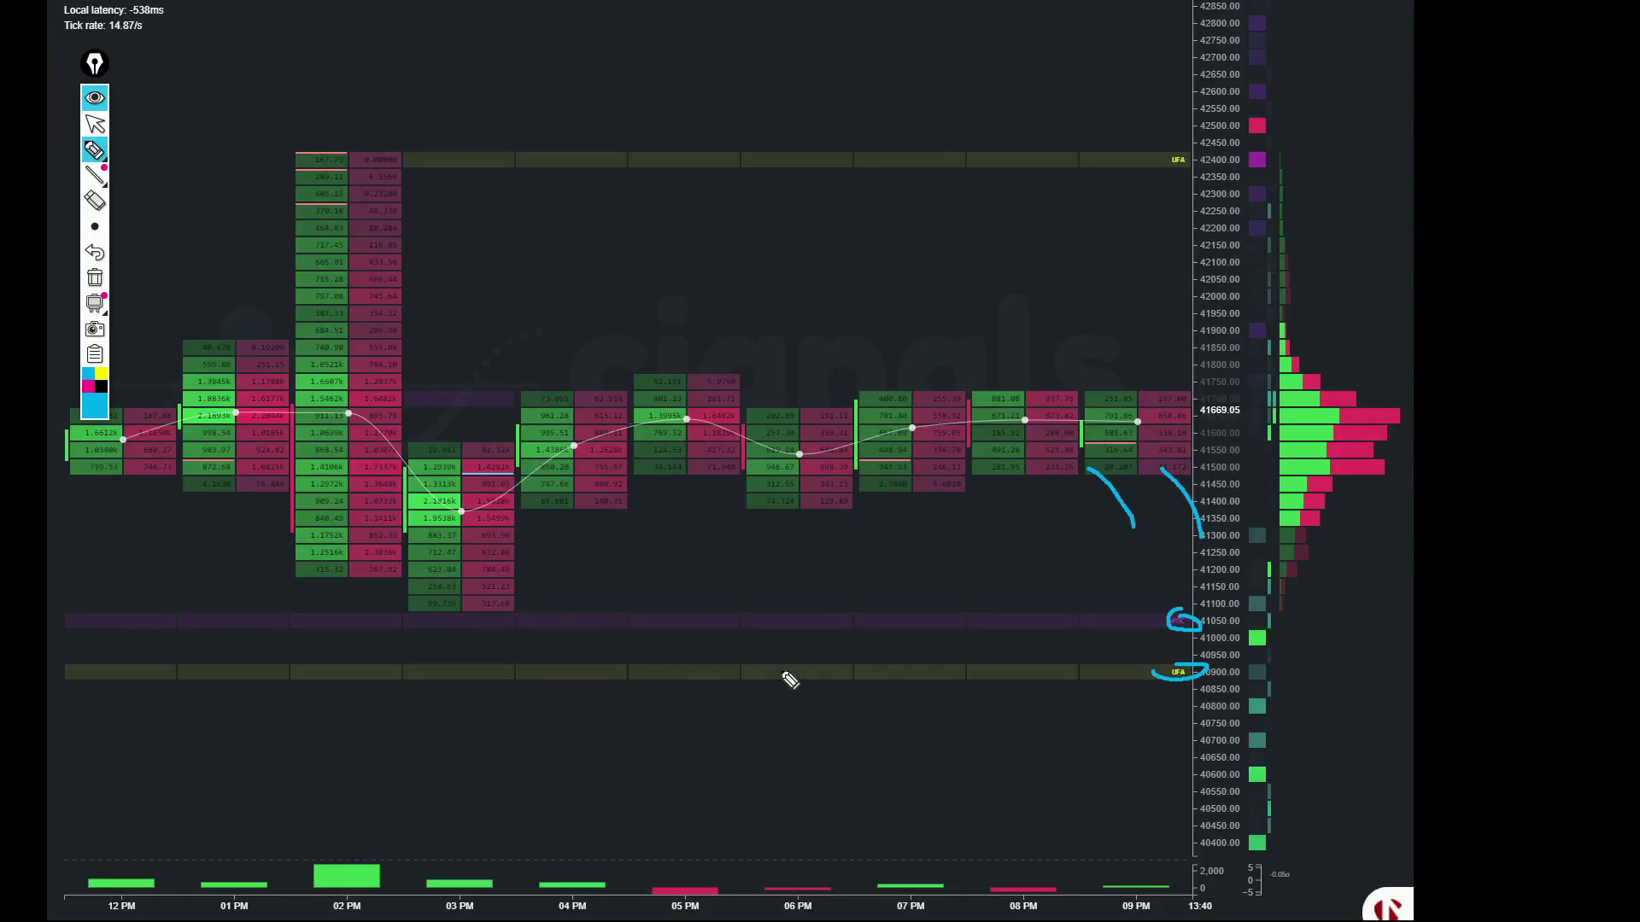
mouse_move(1258, 604)
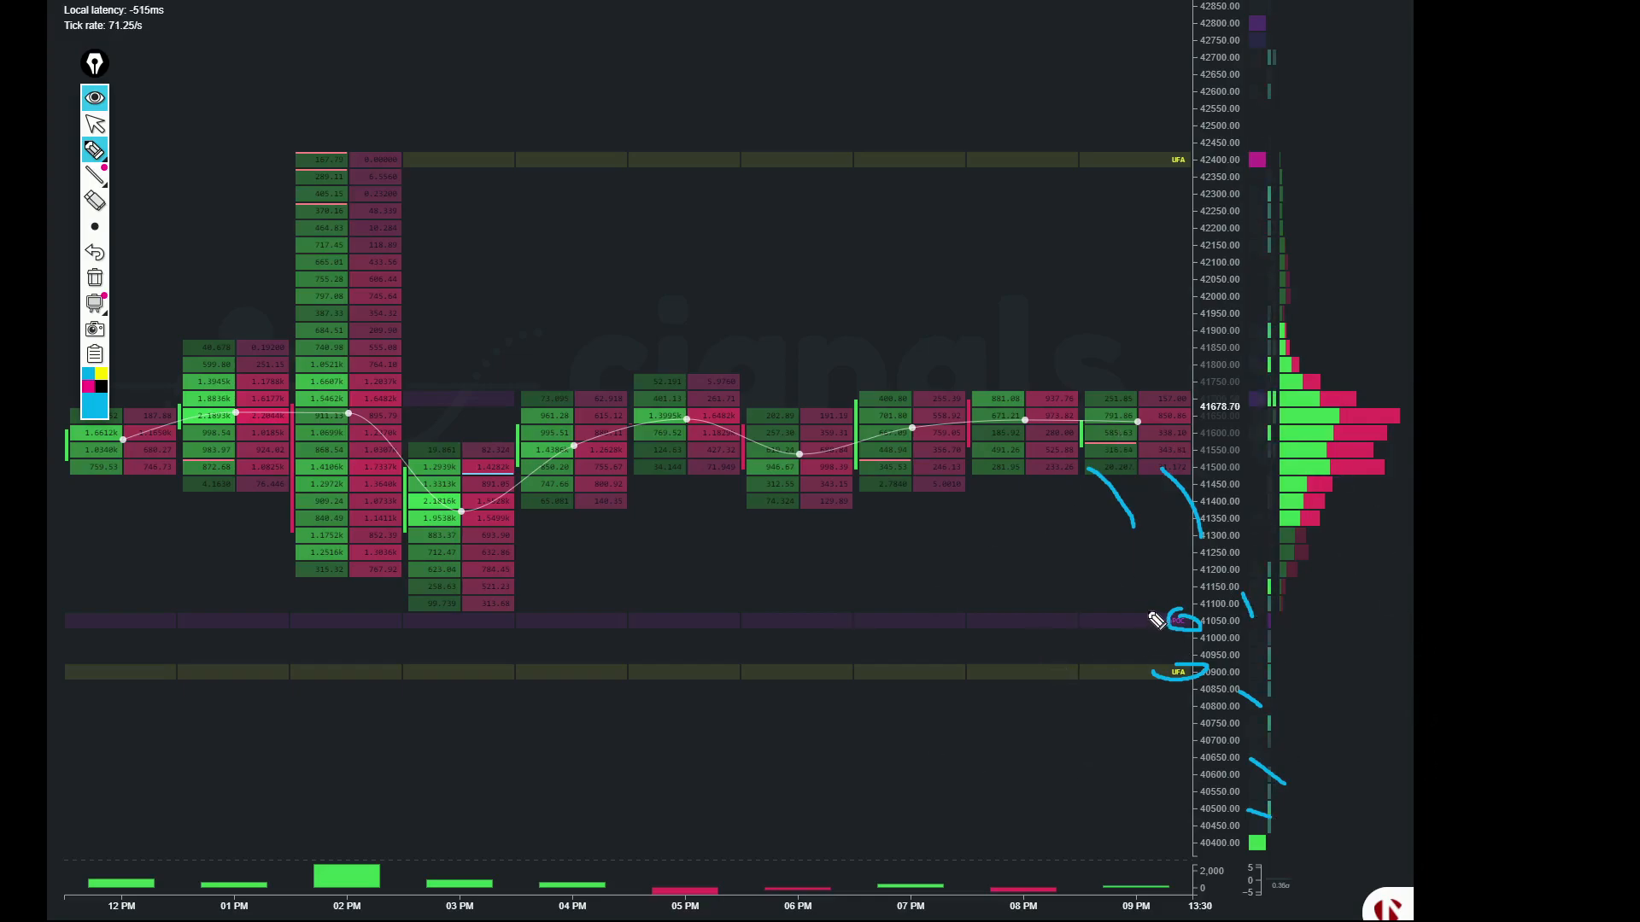
mouse_move(1208, 528)
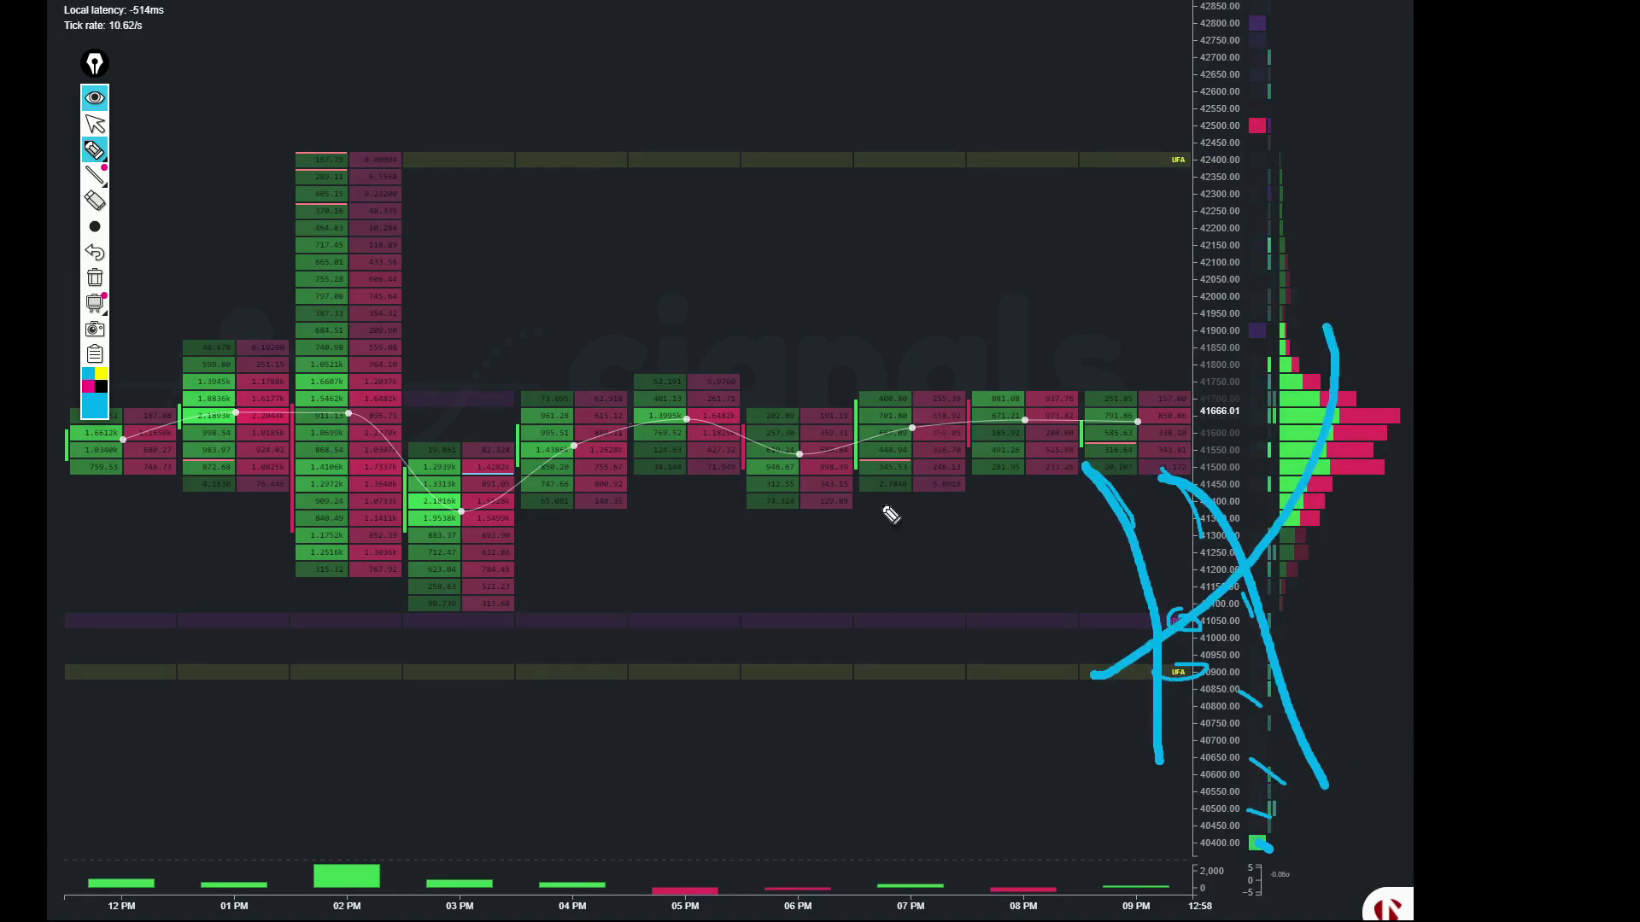
mouse_move(424, 581)
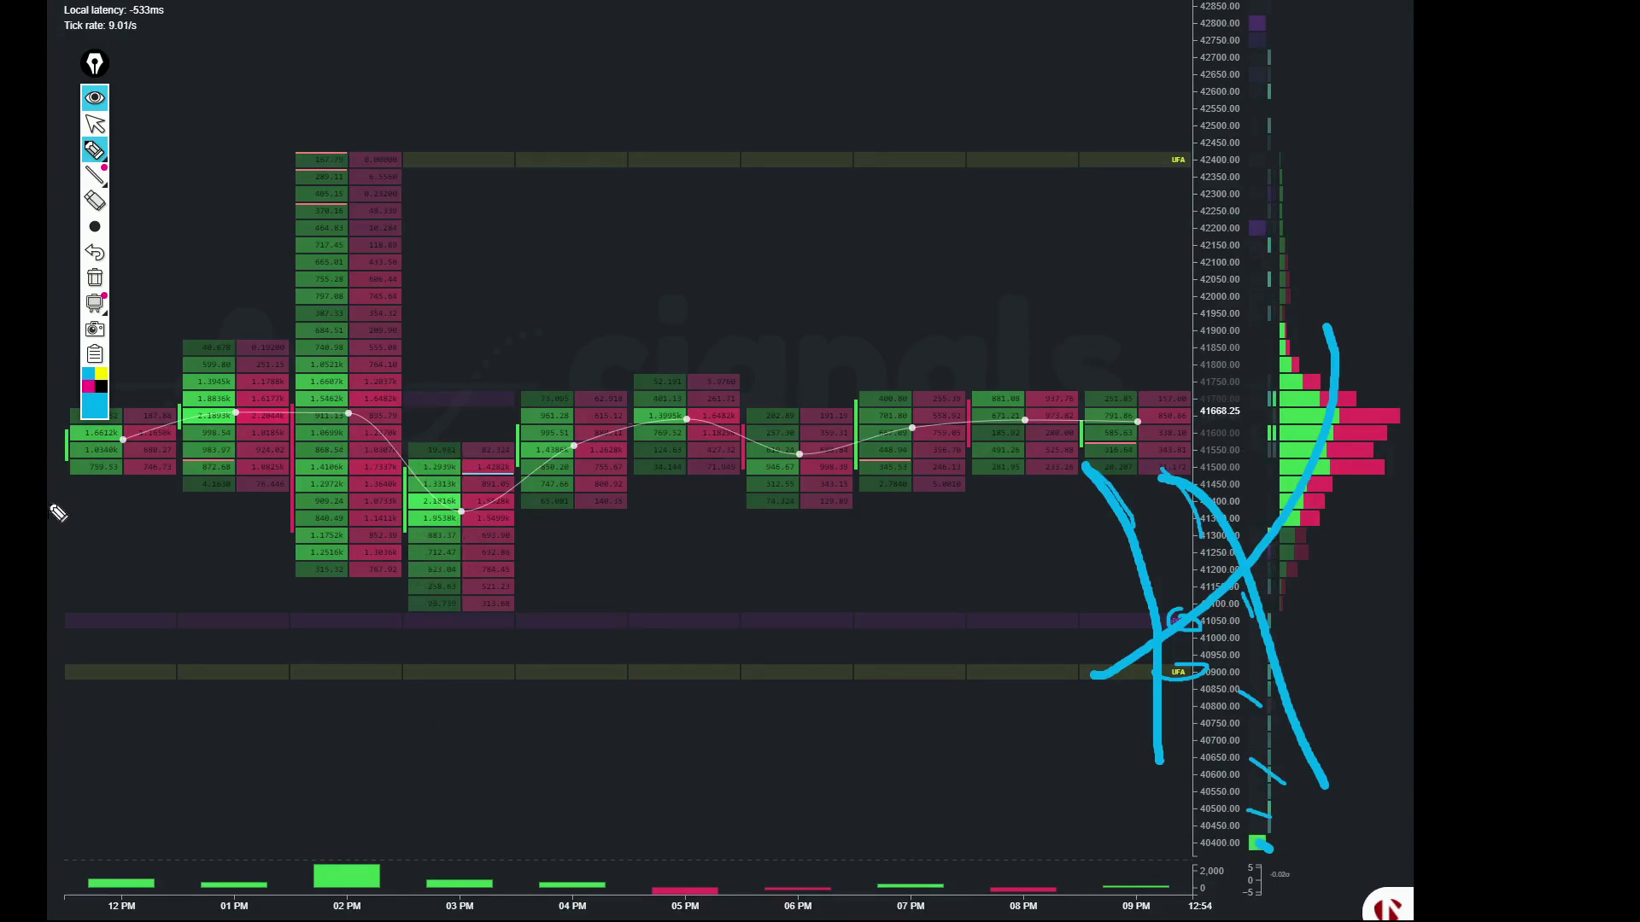
mouse_move(1015, 749)
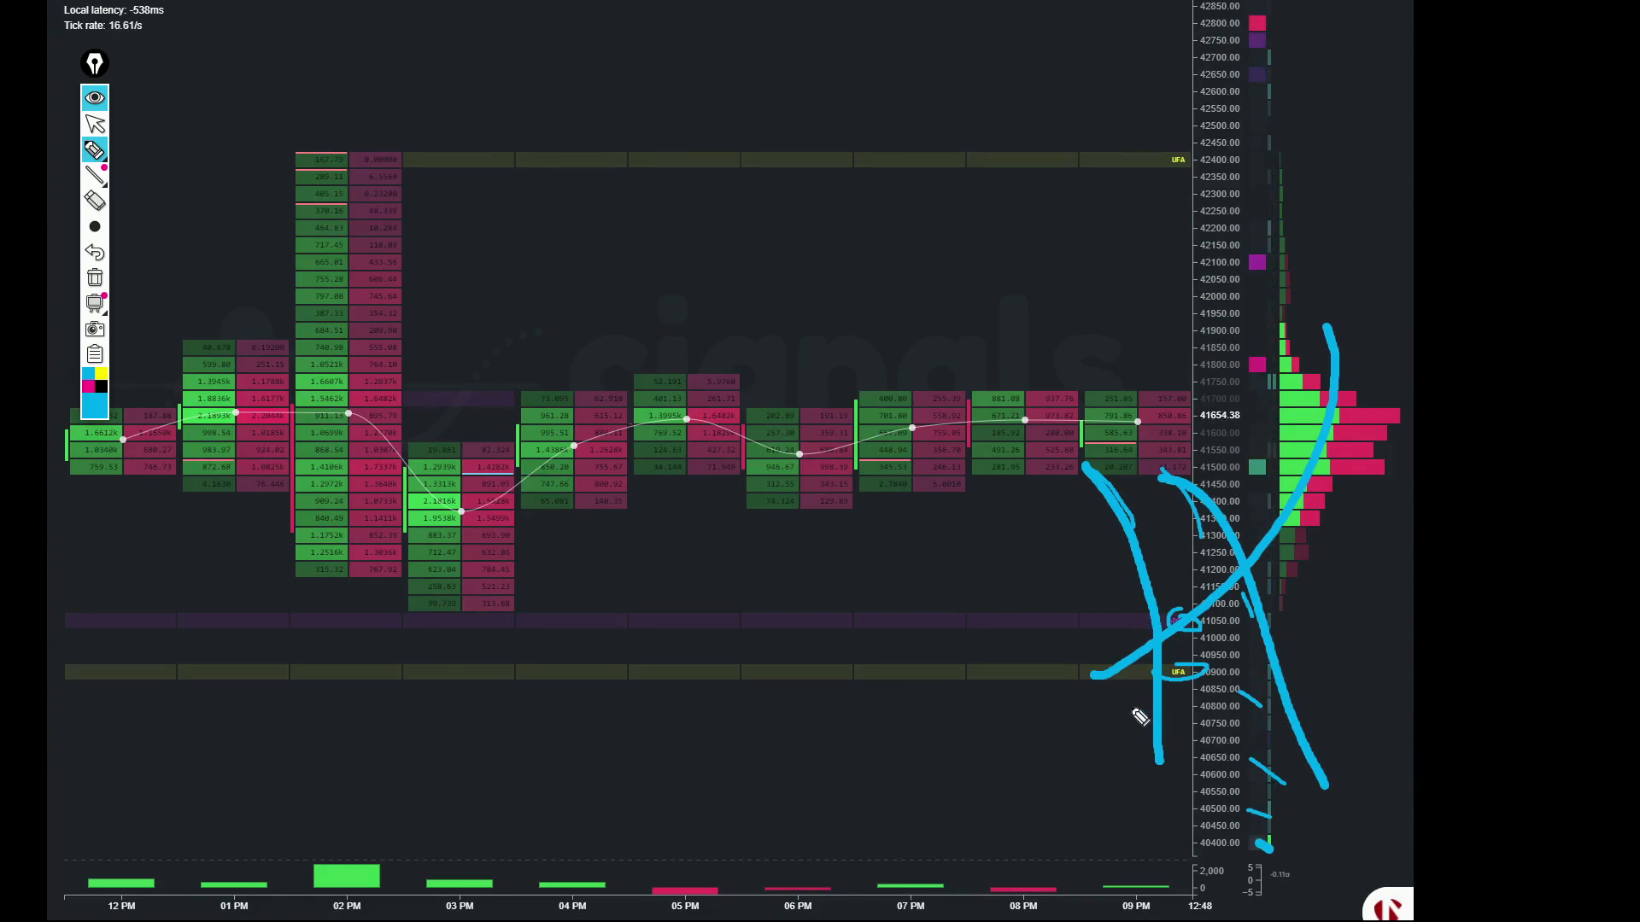
mouse_move(1104, 586)
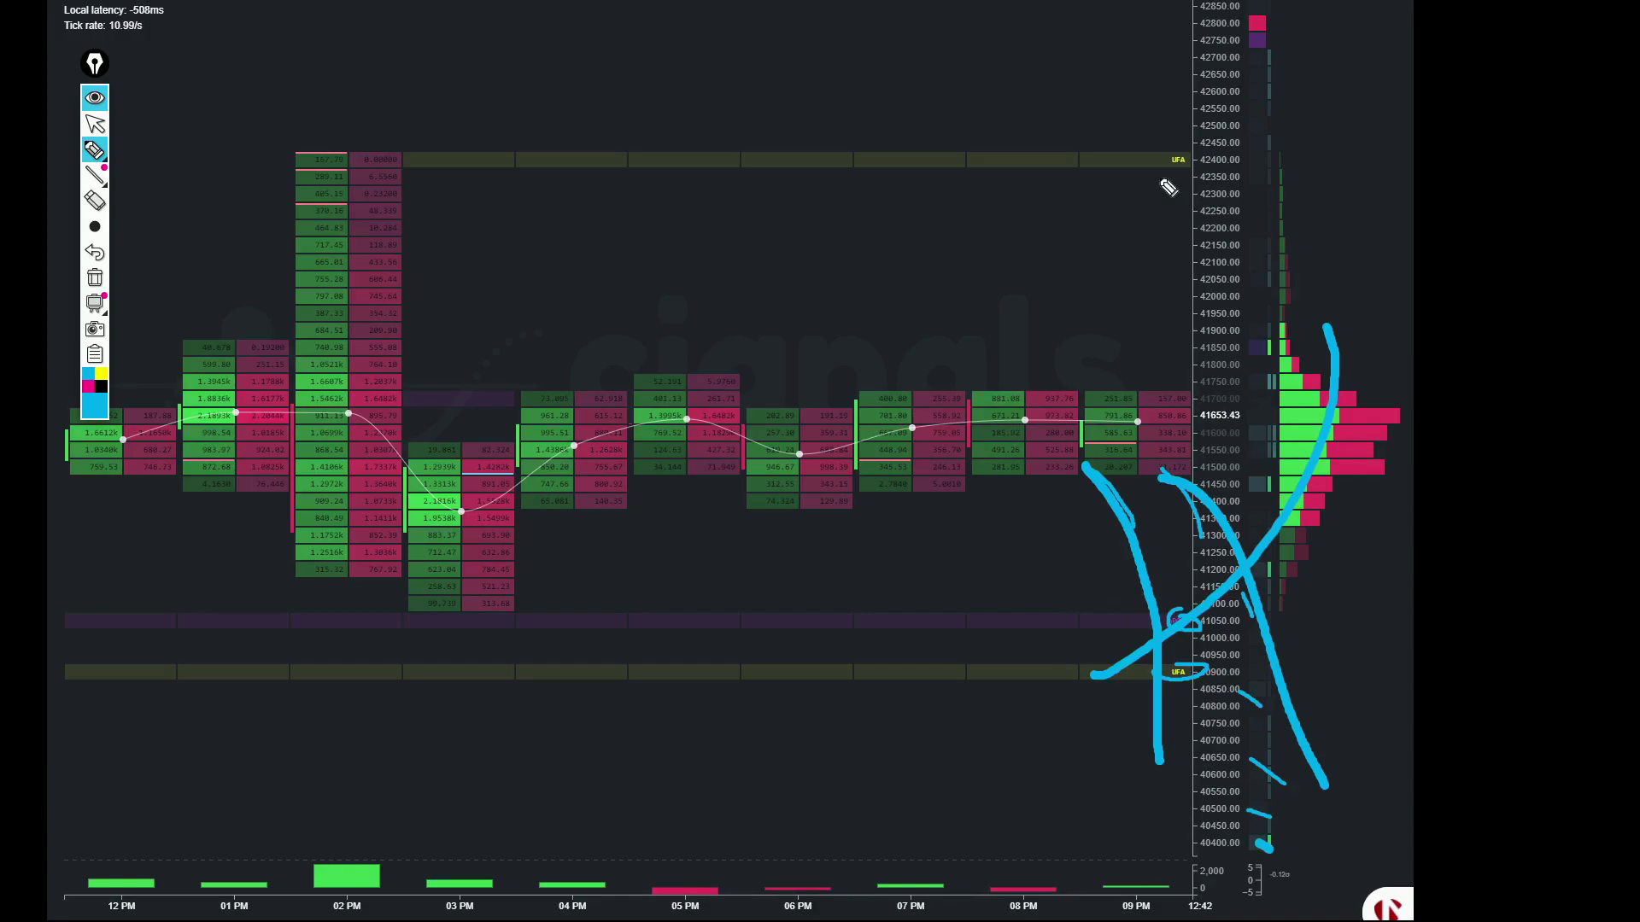
mouse_move(1182, 291)
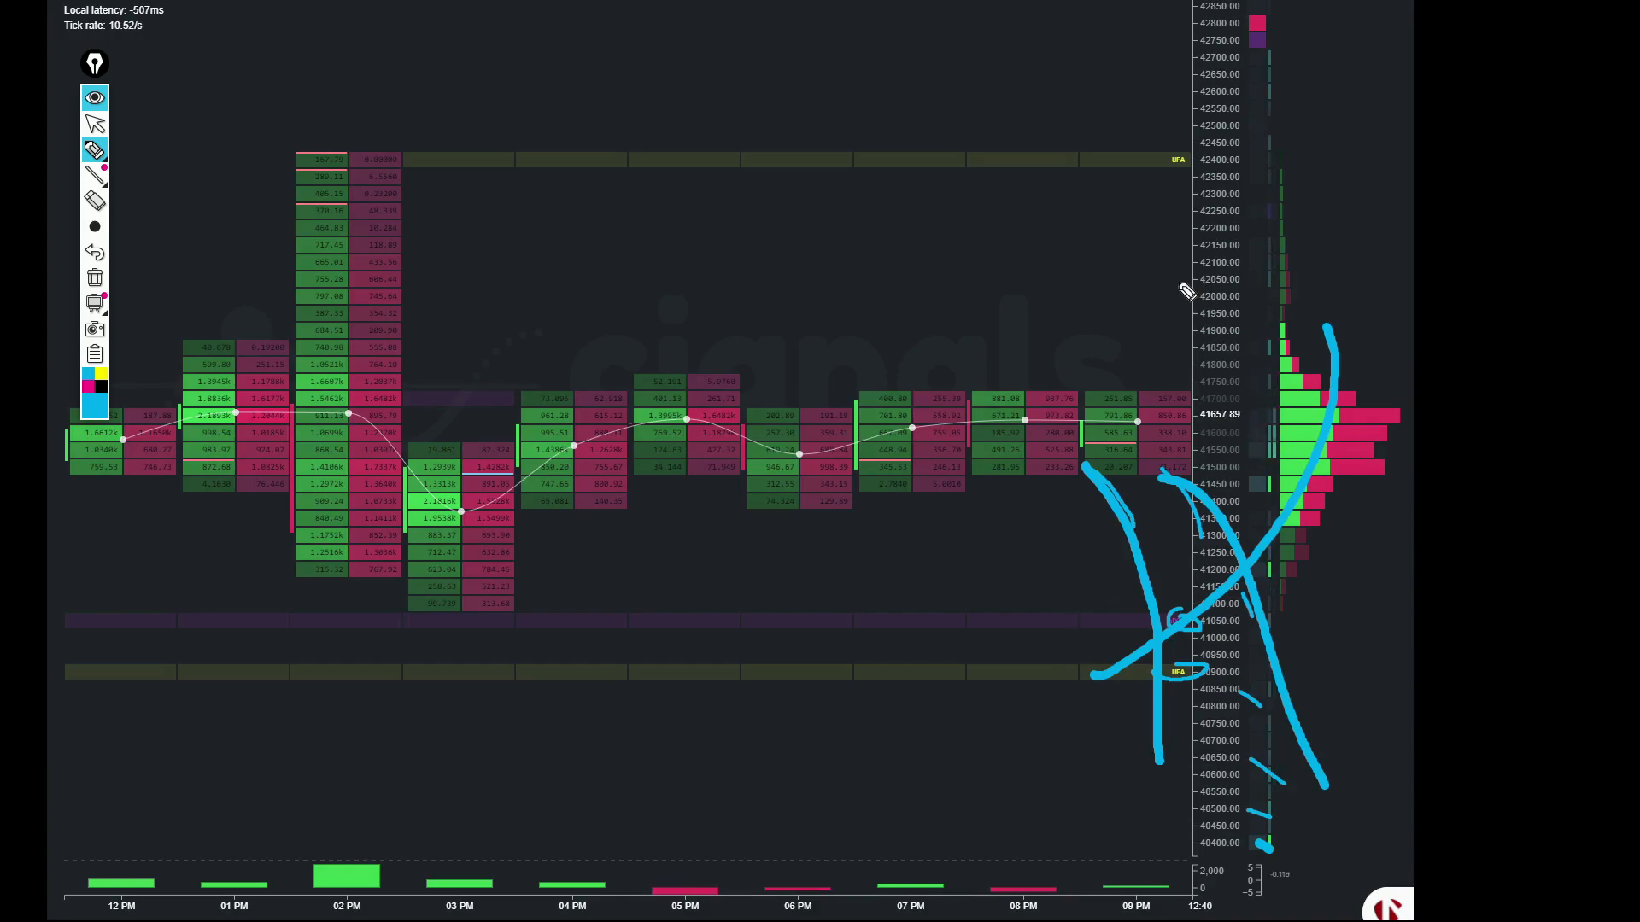
Step: Wipe the crossed-out right-edge drop sketches and pick a drawing tool for the squiggle
click(94, 277)
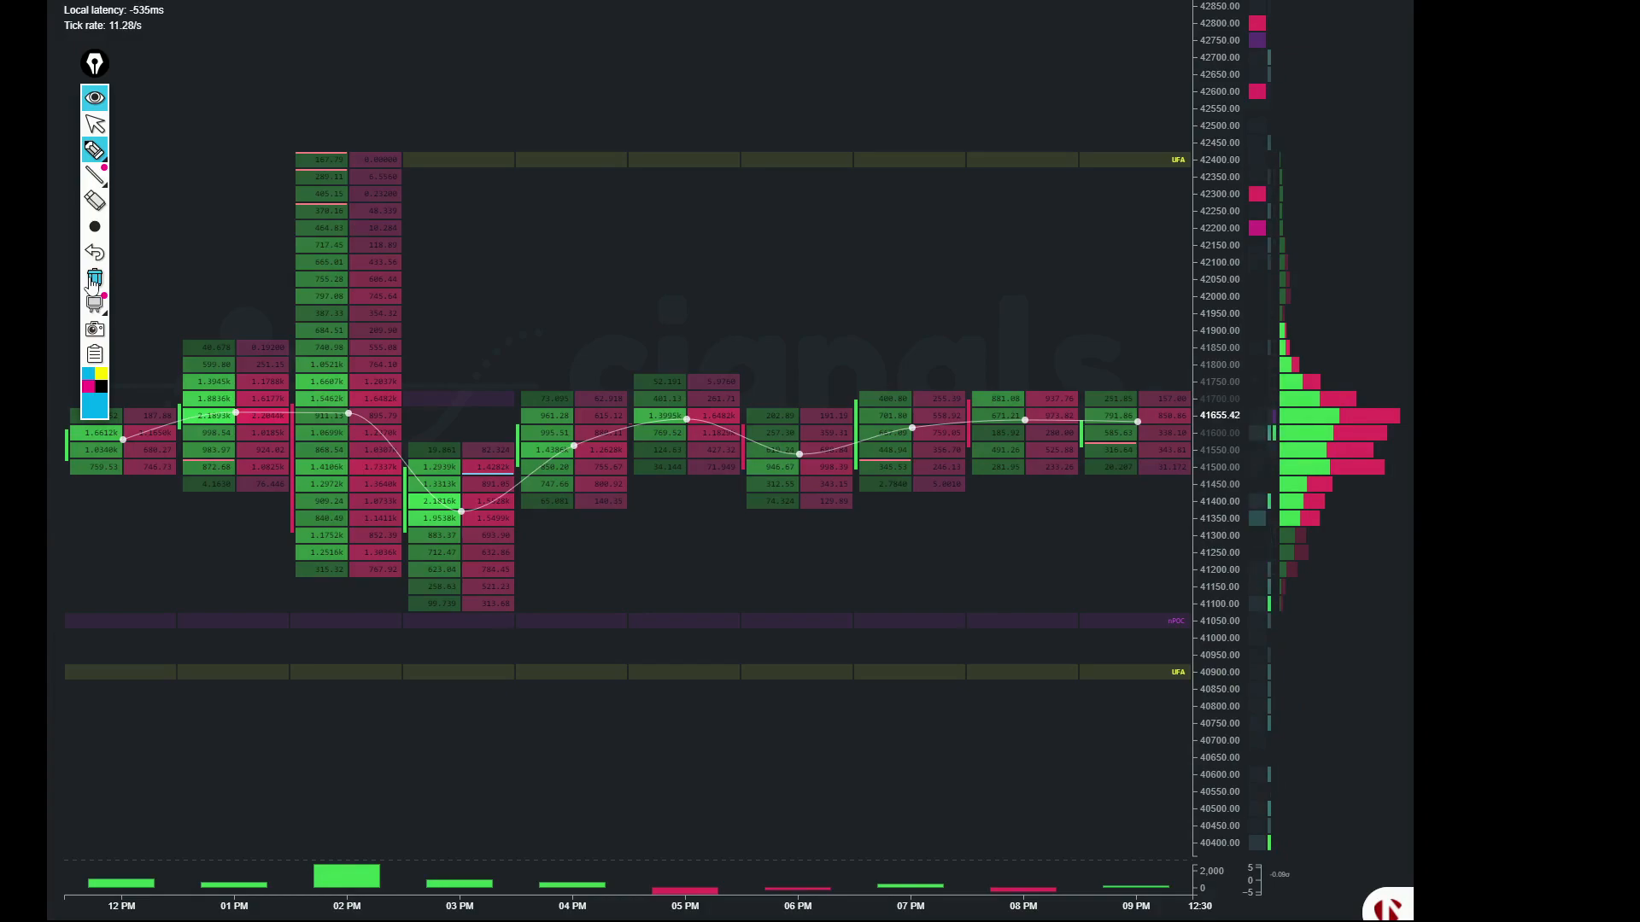
click(94, 201)
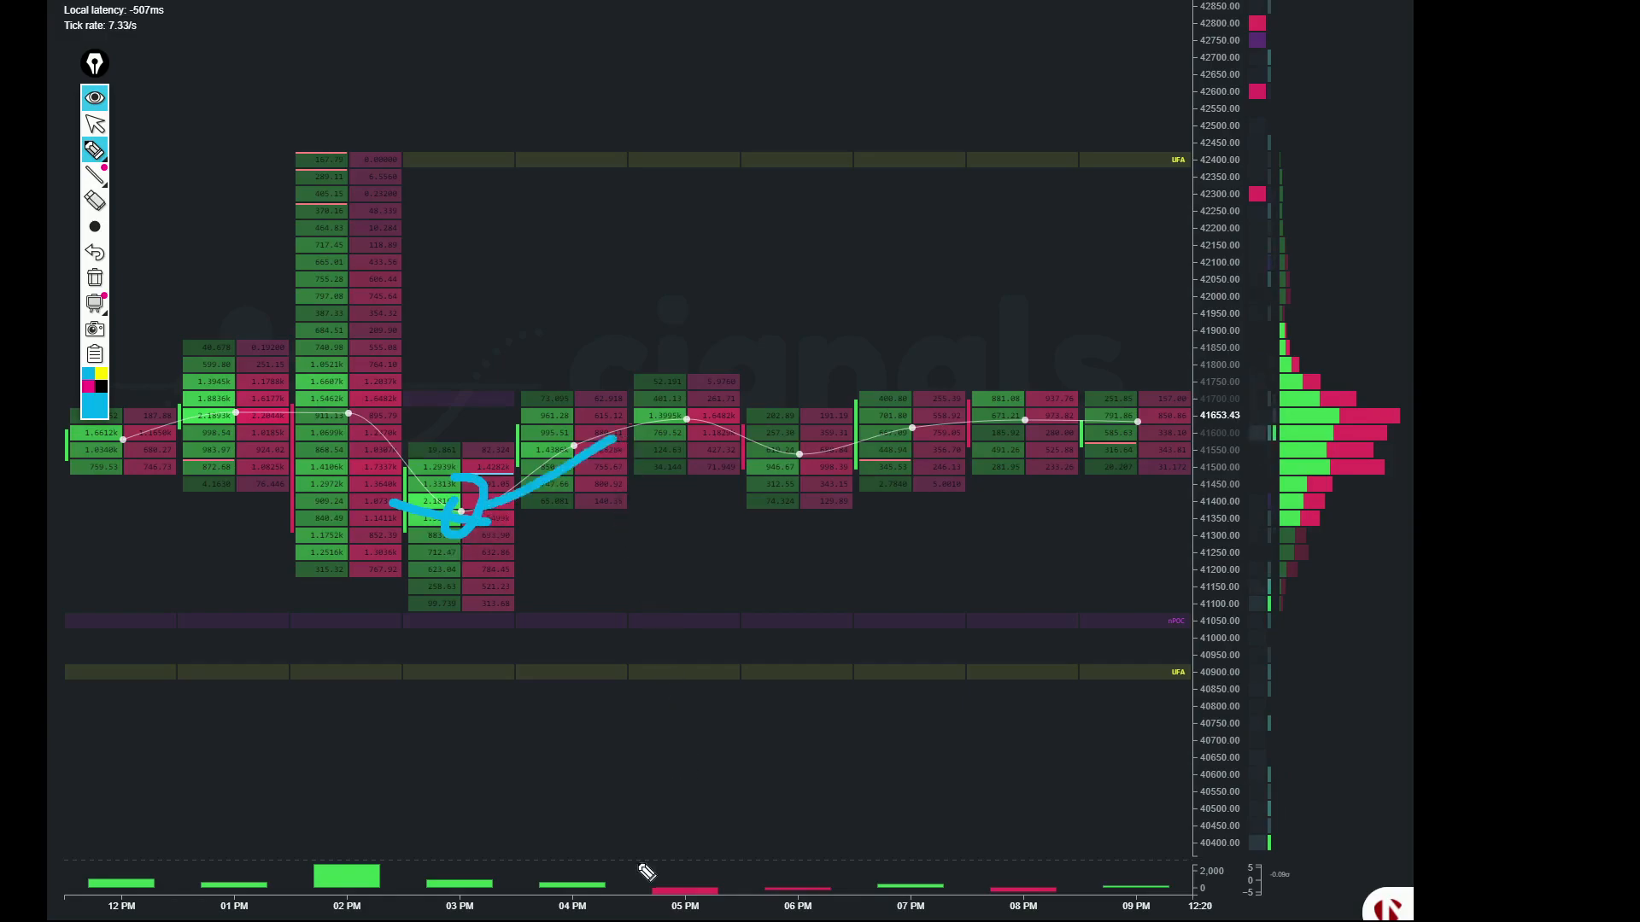
mouse_move(633, 706)
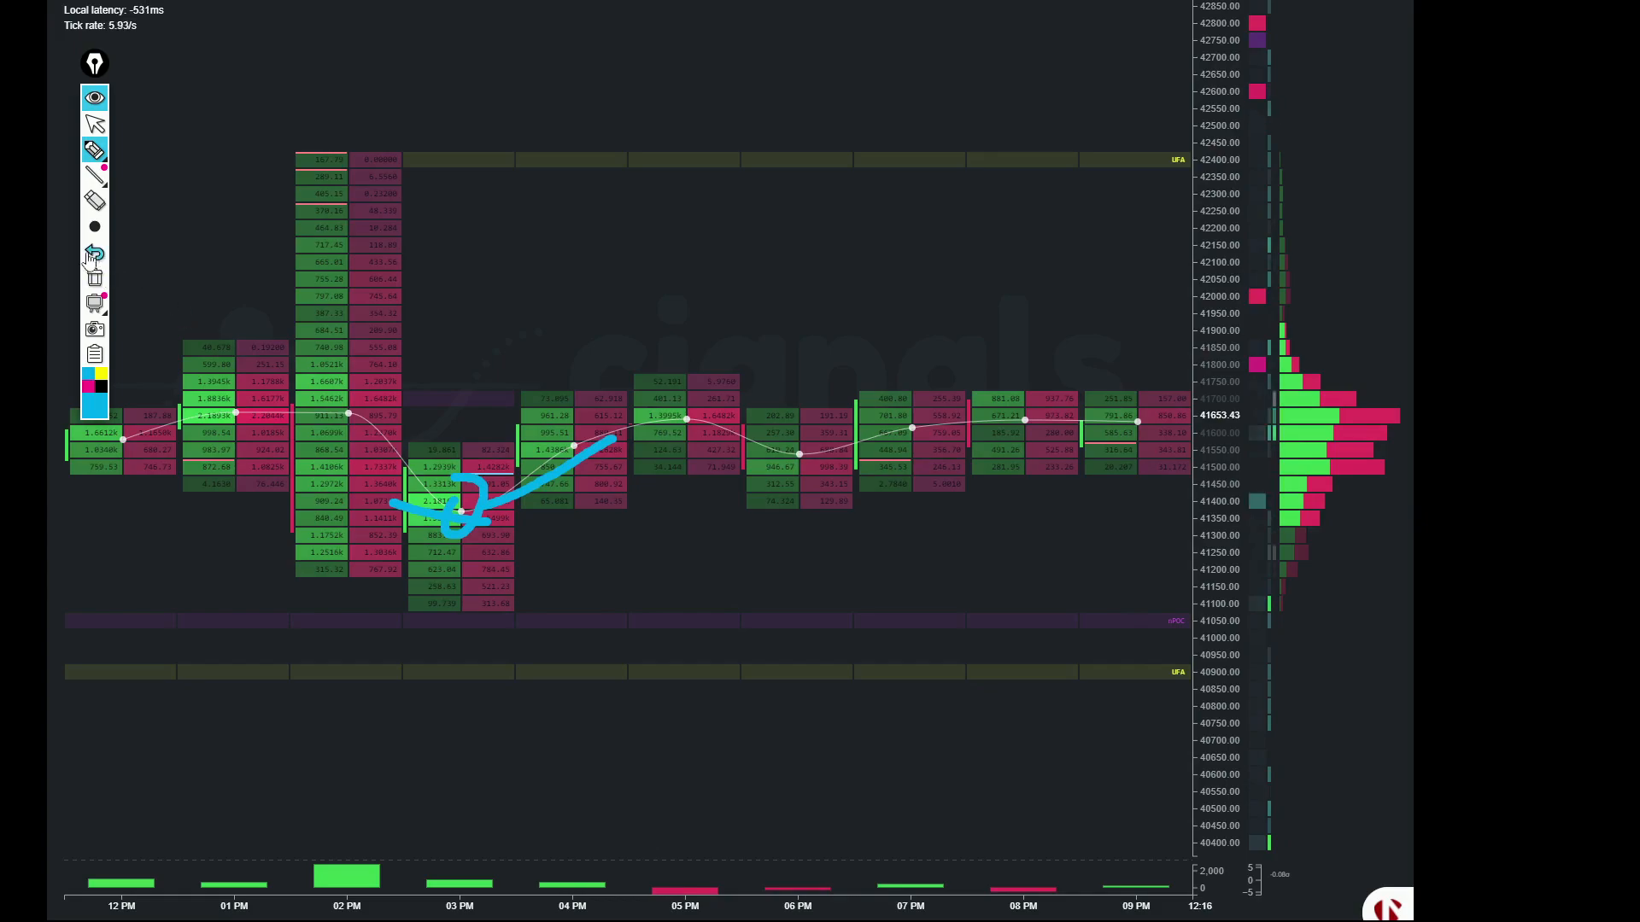
mouse_move(93, 276)
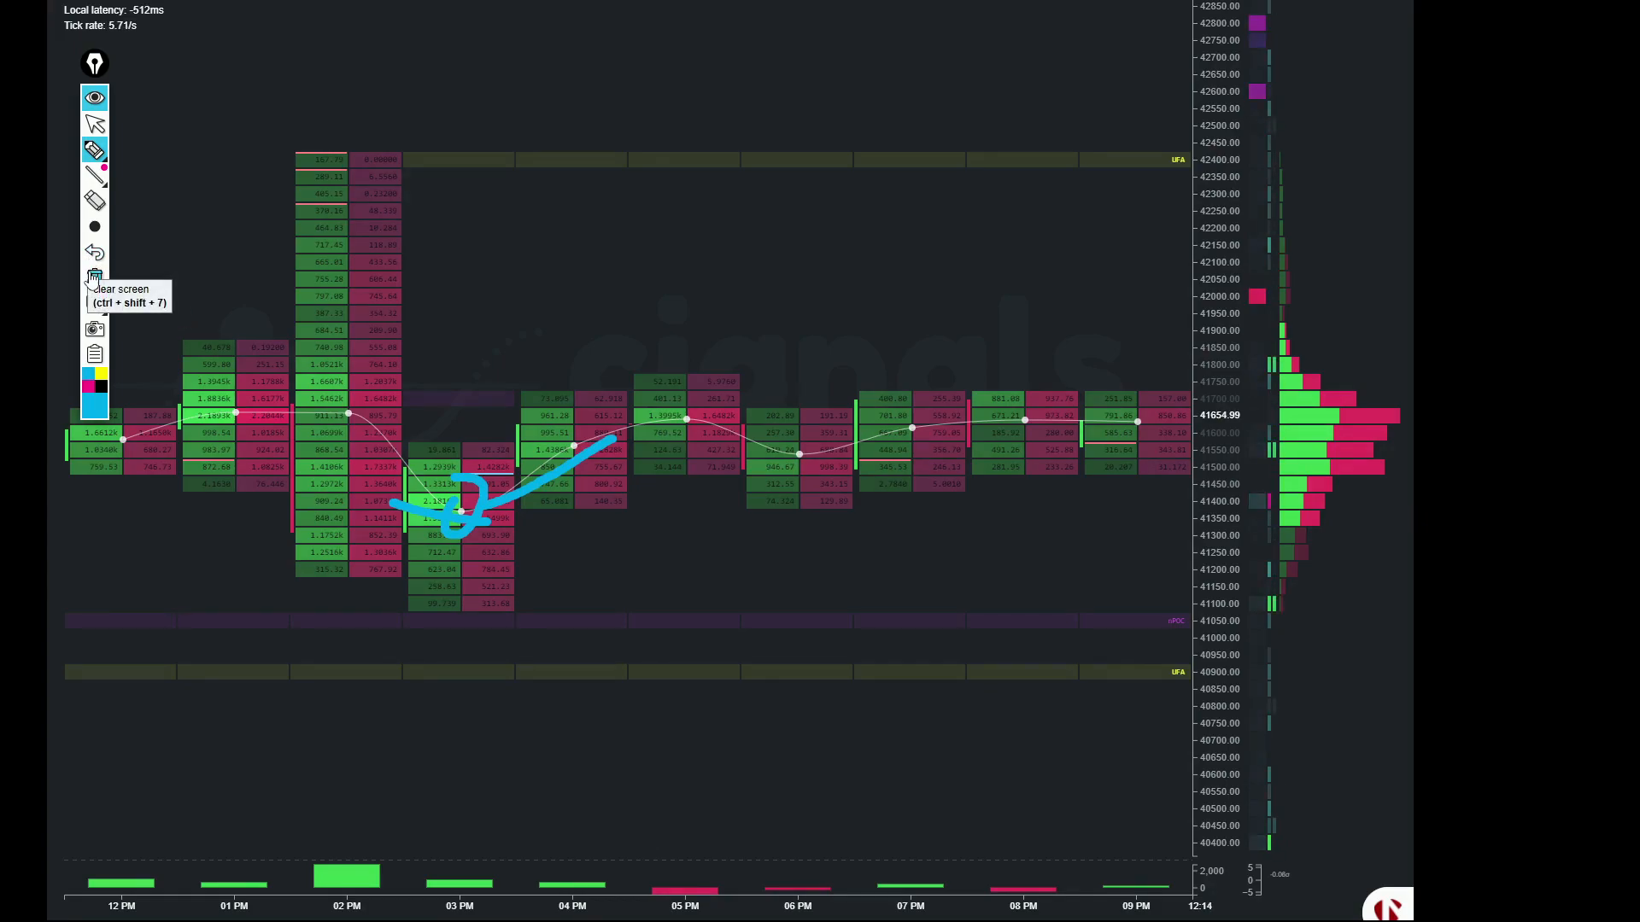
Step: Remove the blue squiggle around the 03 PM low from the chart
click(94, 277)
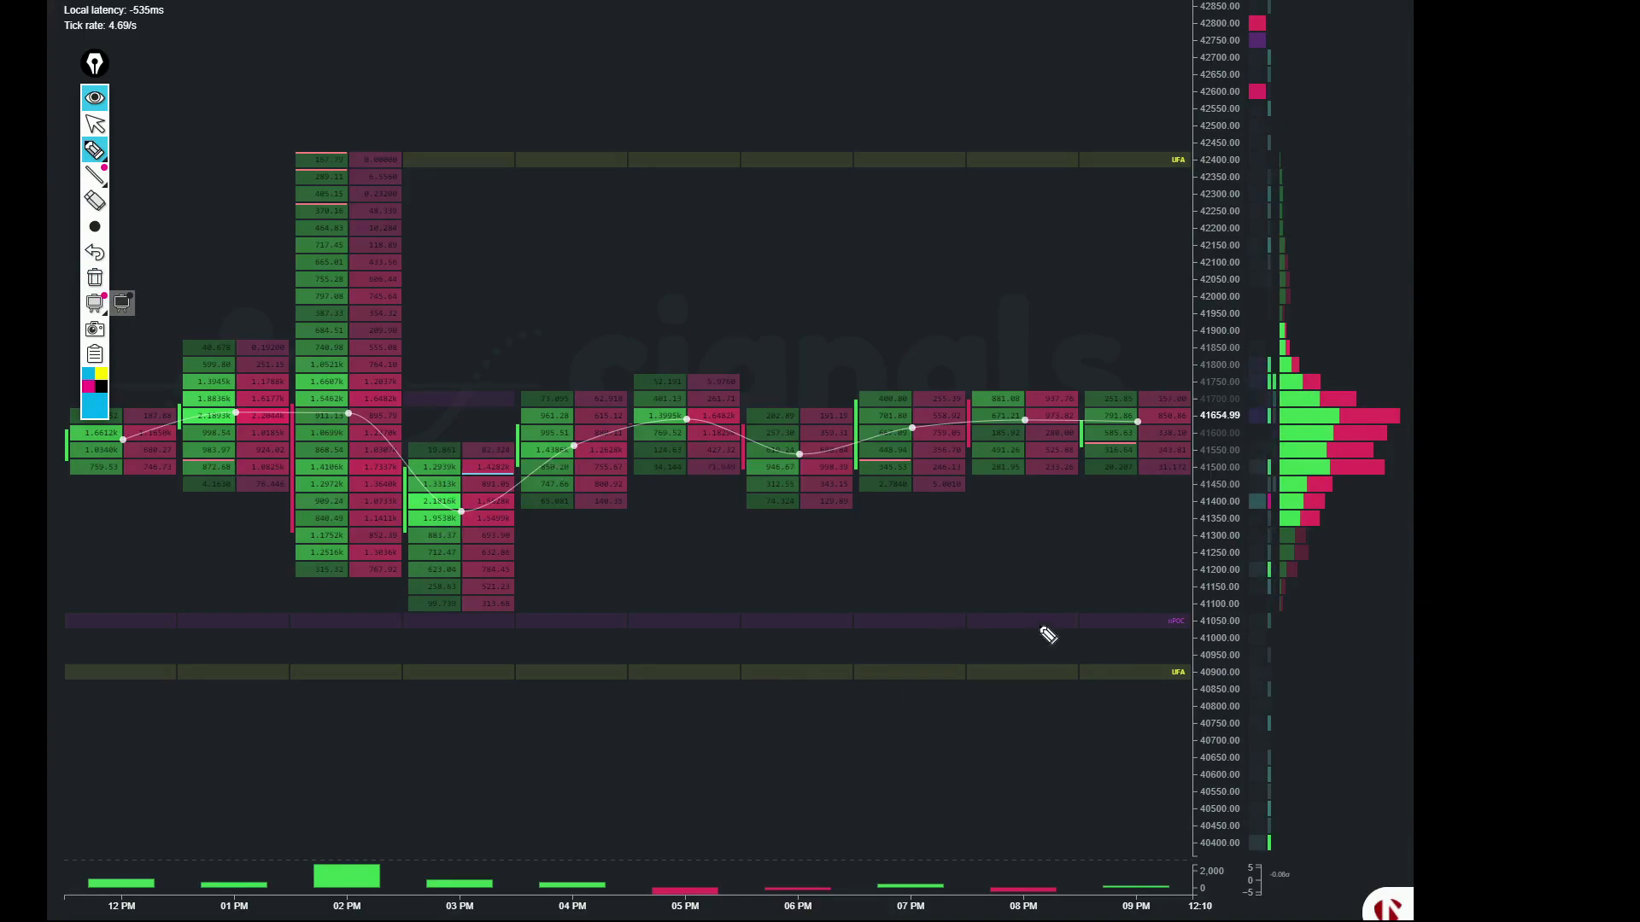
mouse_move(1206, 378)
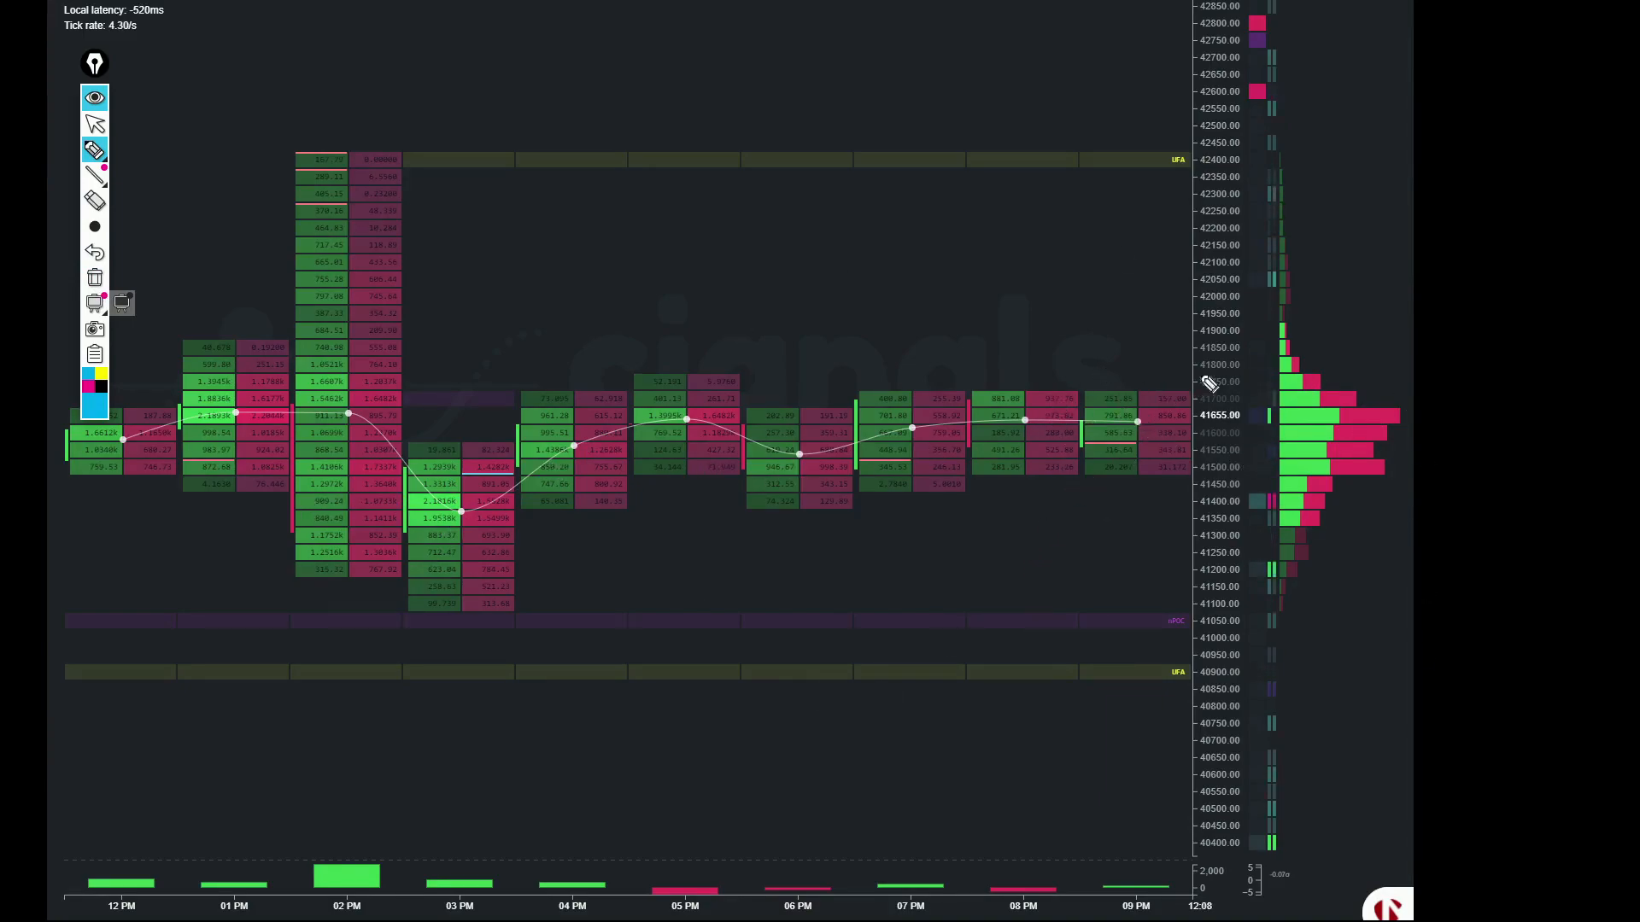
mouse_move(1136, 476)
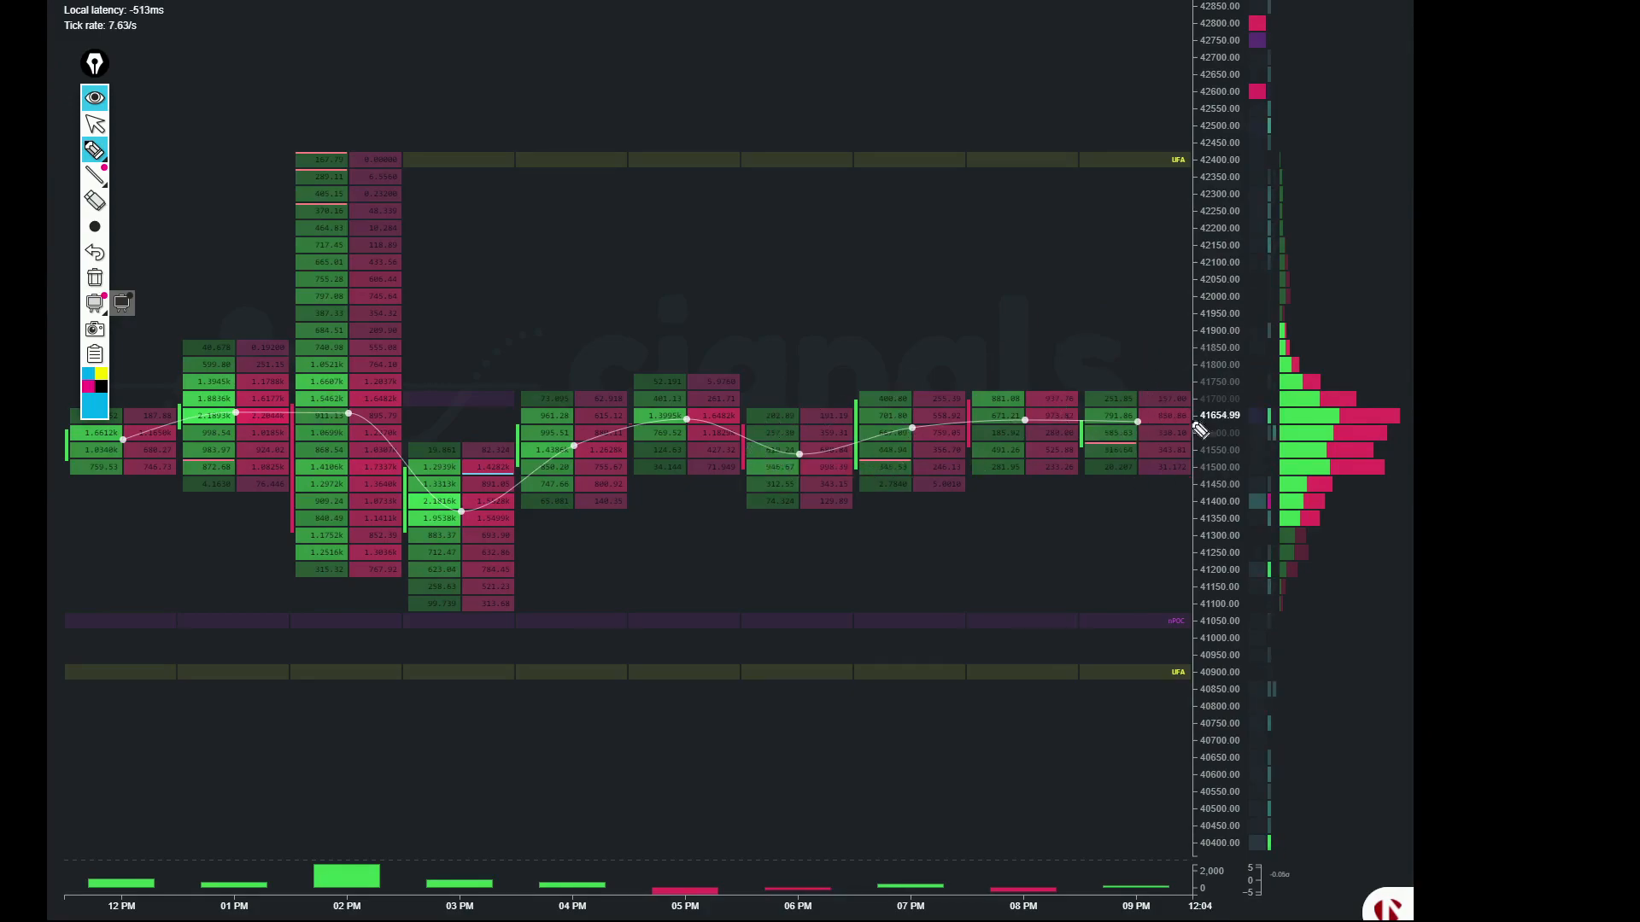
mouse_move(396, 458)
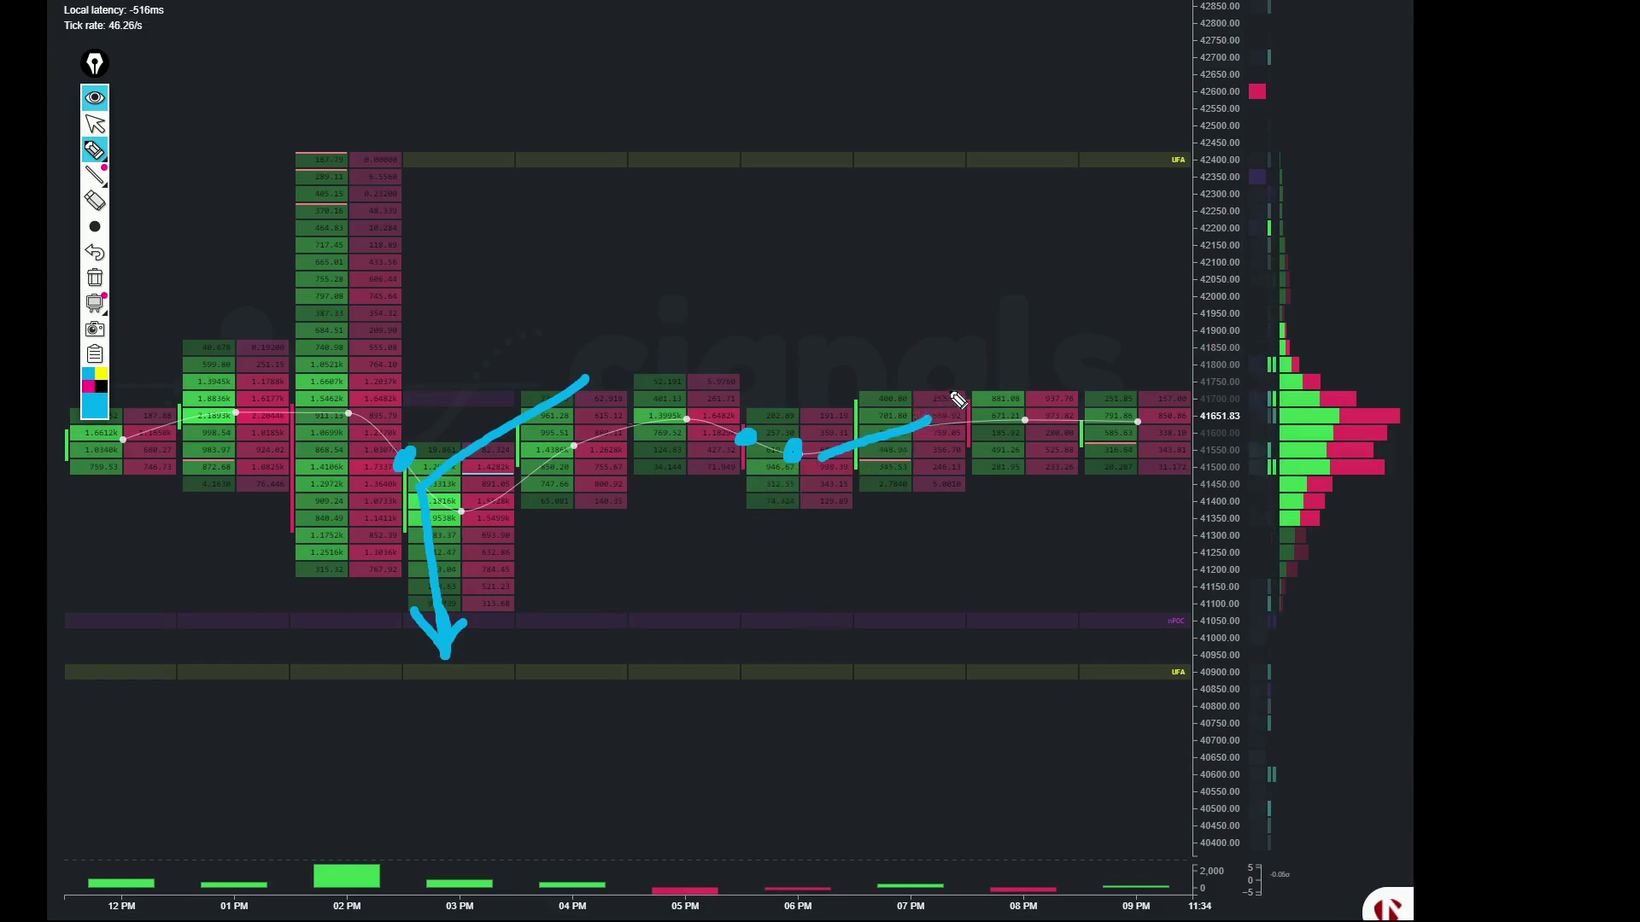
mouse_move(960, 397)
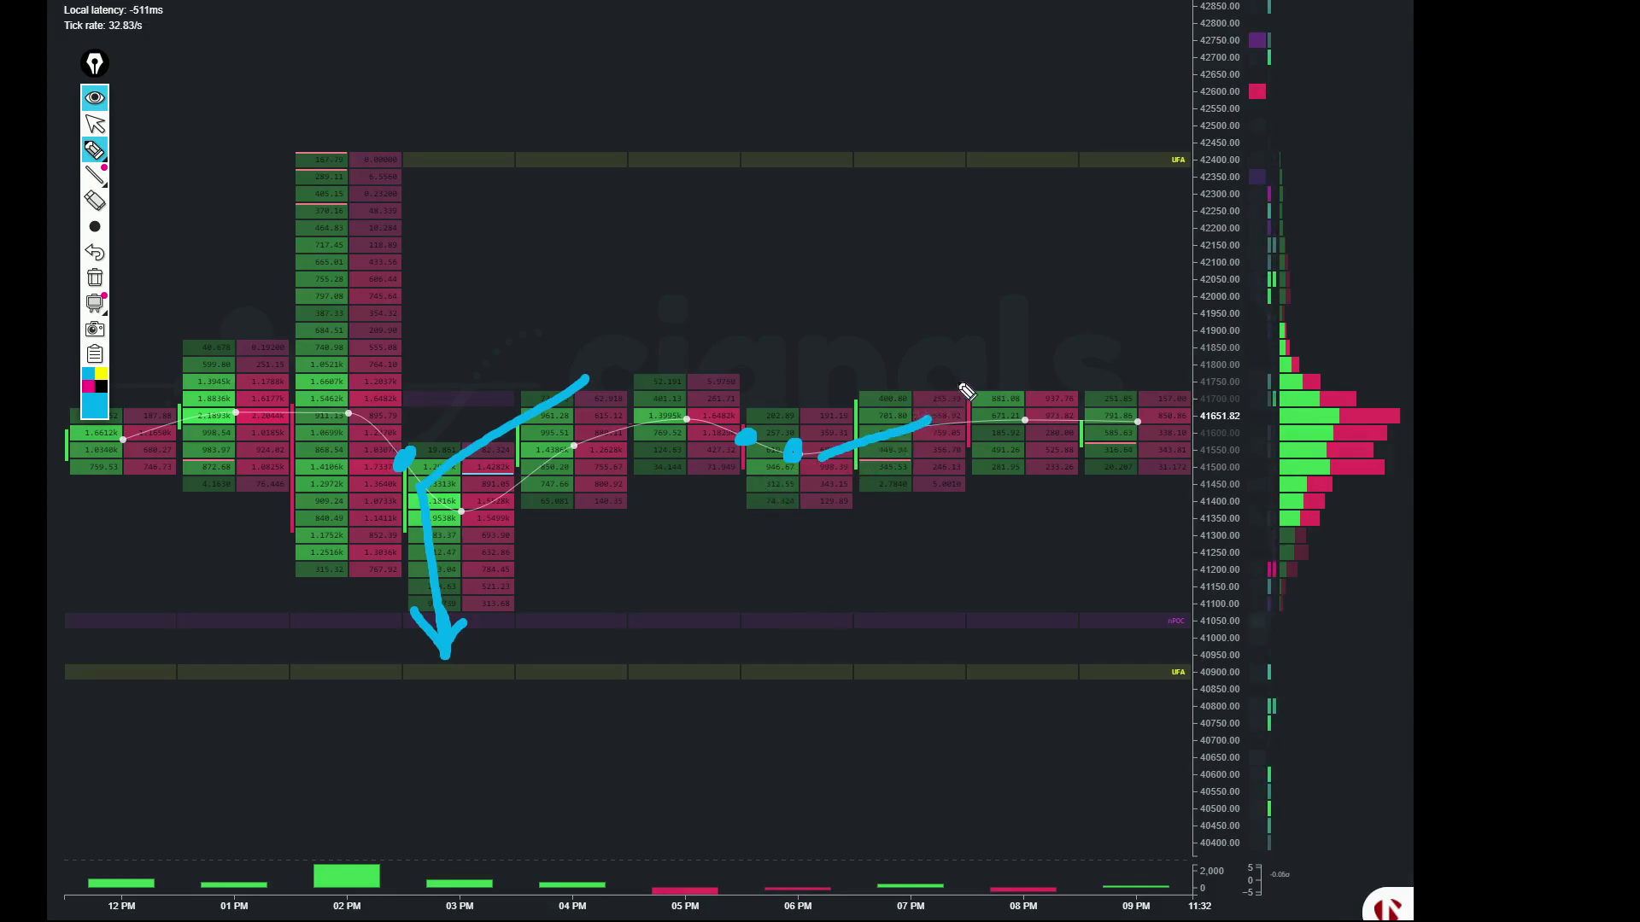